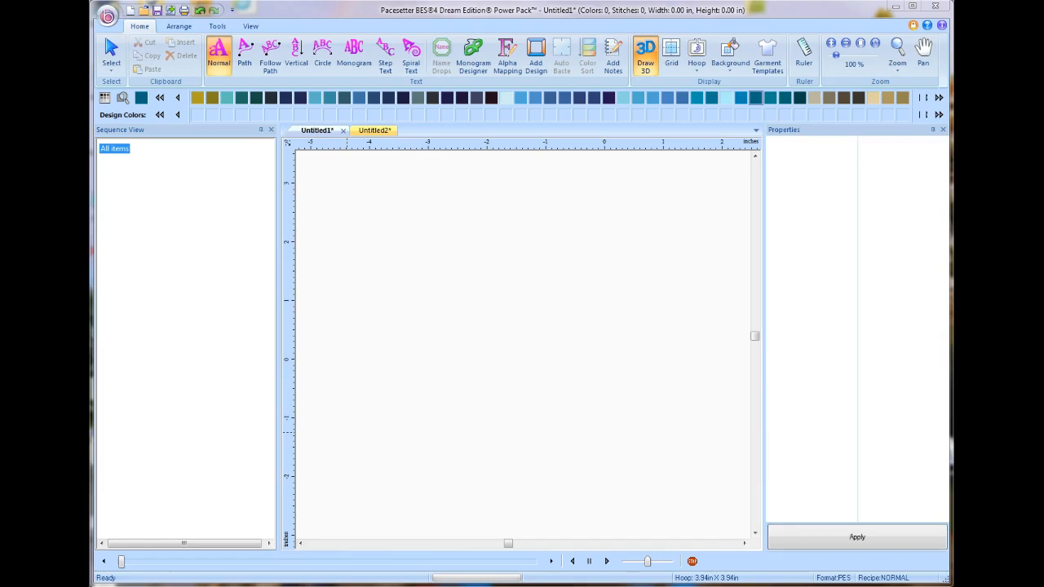
pyautogui.moveTo(372, 535)
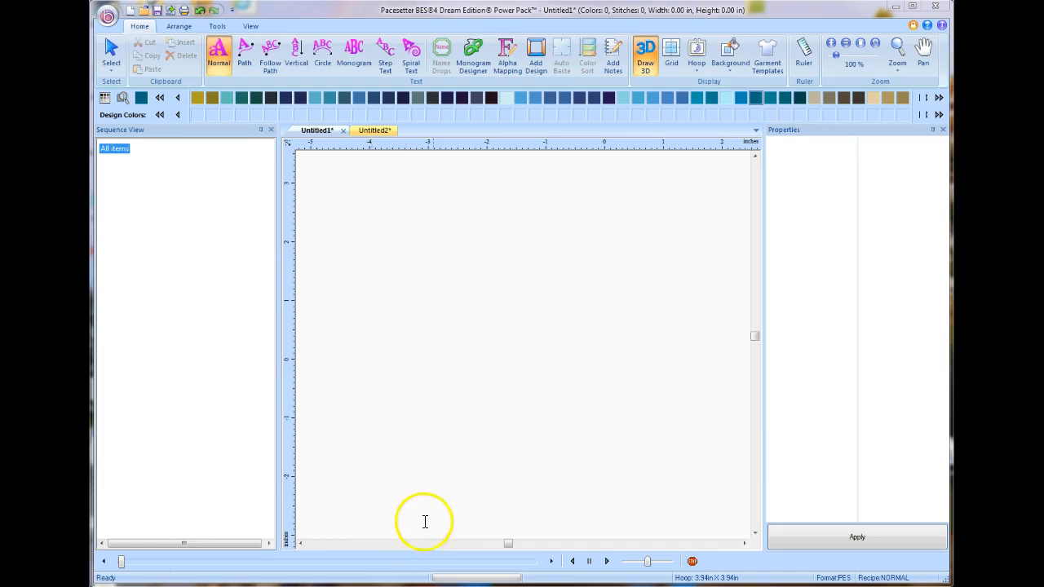
pyautogui.moveTo(456, 532)
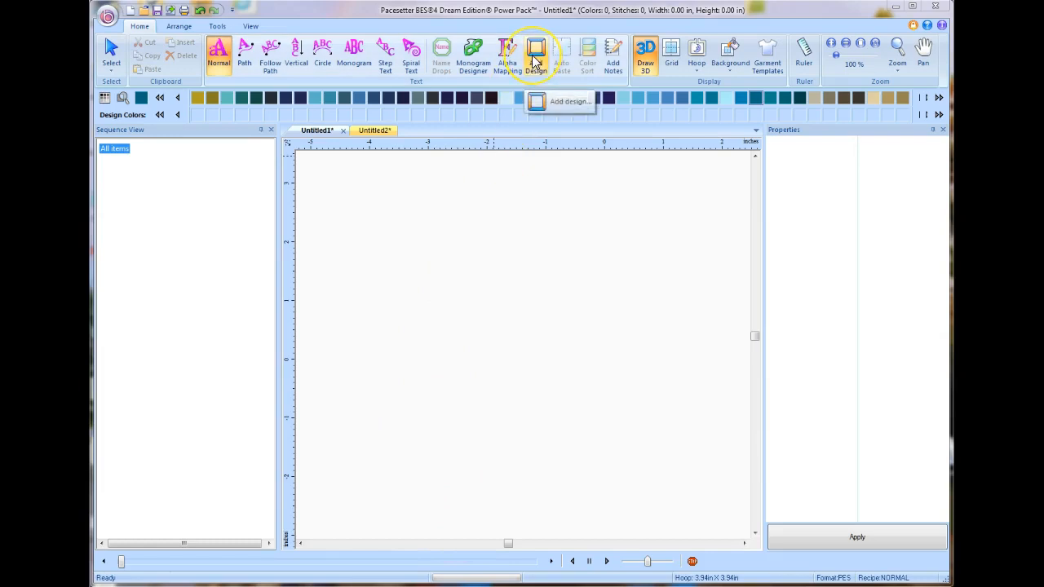
# Insert the crown design from a different folder in the design library.
pyautogui.click(534, 49)
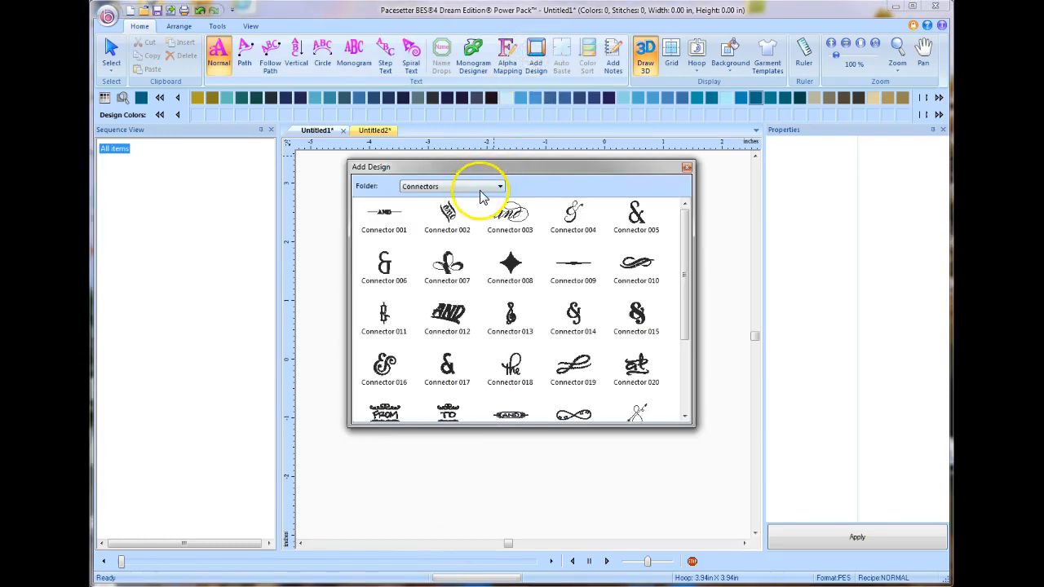
pyautogui.click(500, 186)
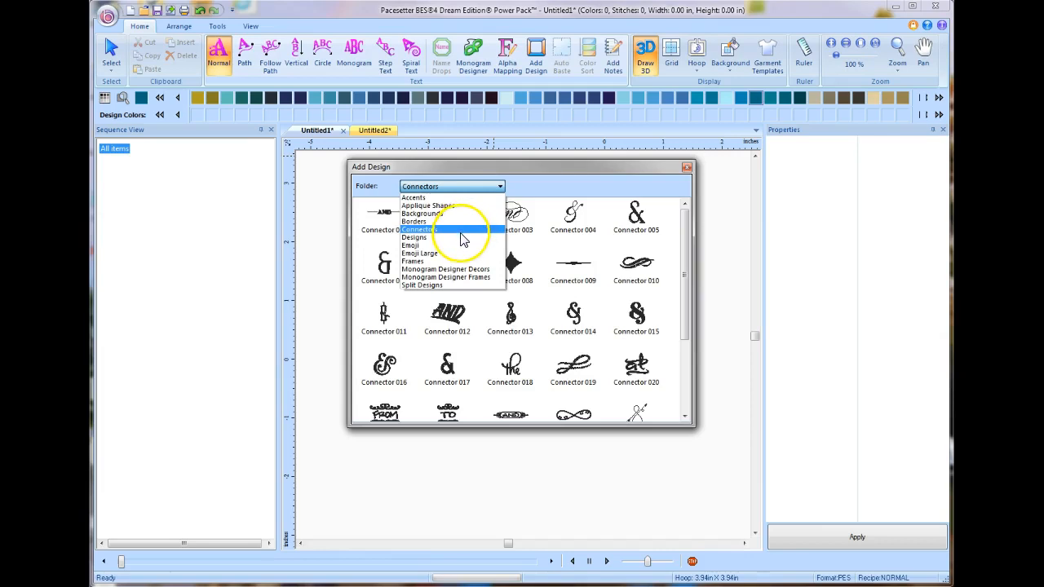
pyautogui.moveTo(460, 261)
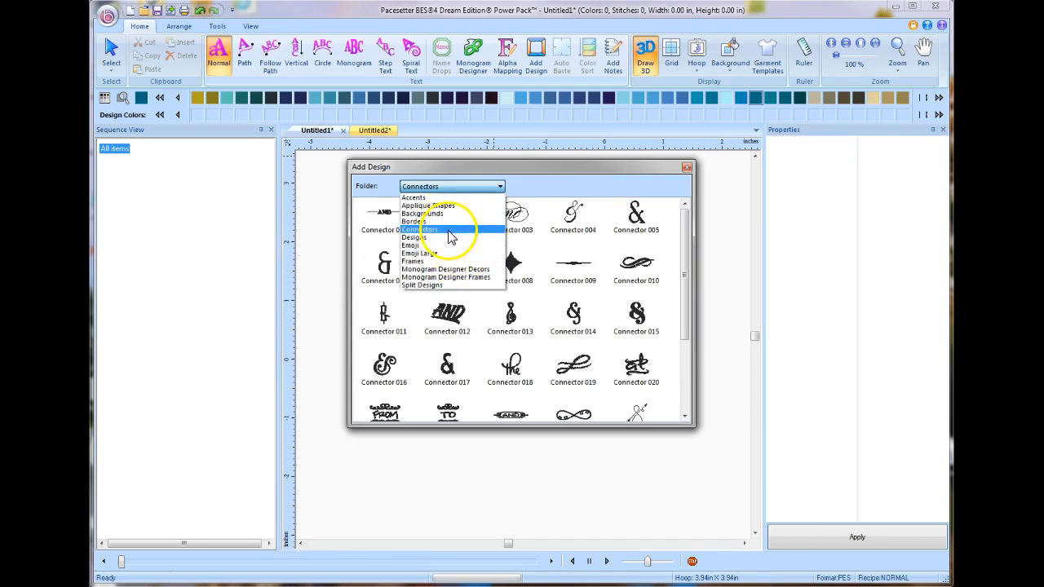
pyautogui.click(415, 238)
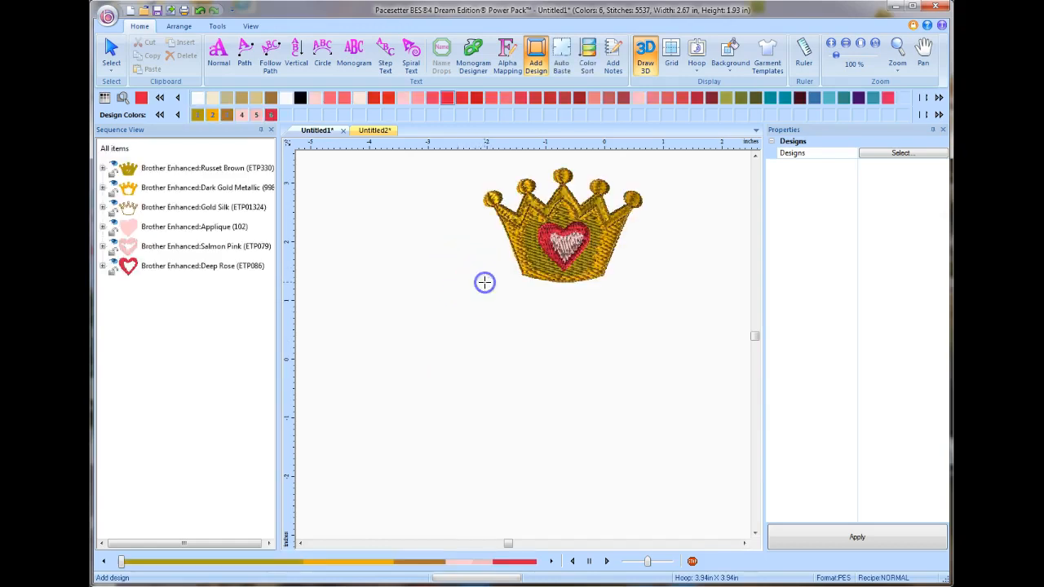
# Drag out an enlarged copy of the crown below the original and accept the satin width warning.
pyautogui.click(561, 245)
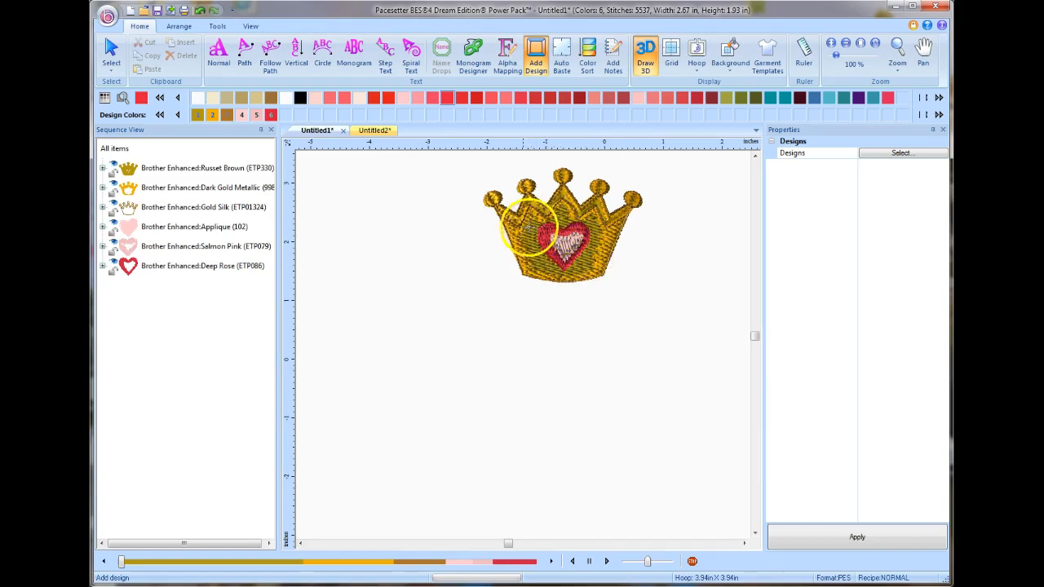
pyautogui.moveTo(525, 228); pyautogui.dragTo(600, 438)
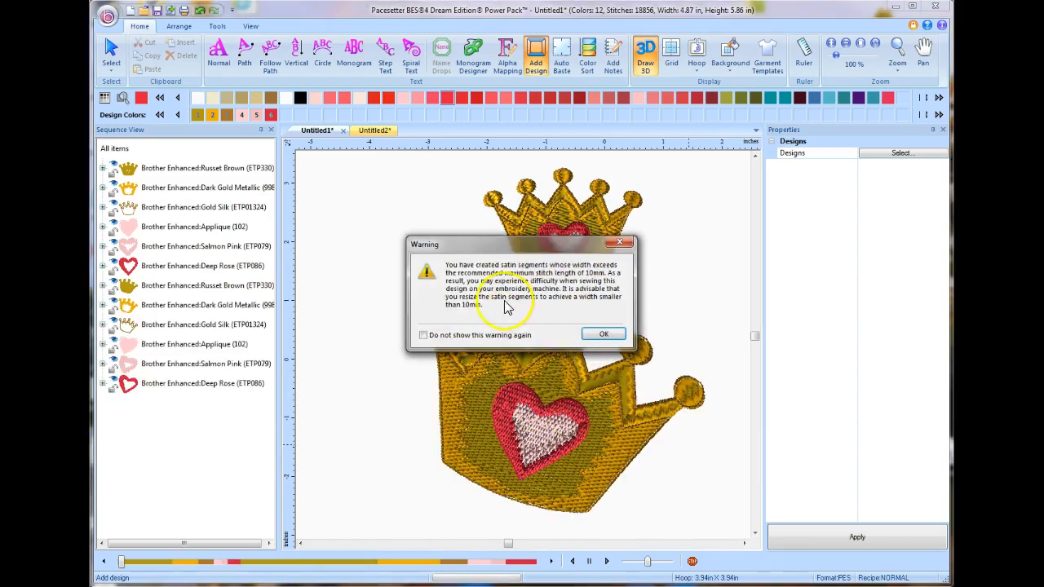
pyautogui.moveTo(544, 317)
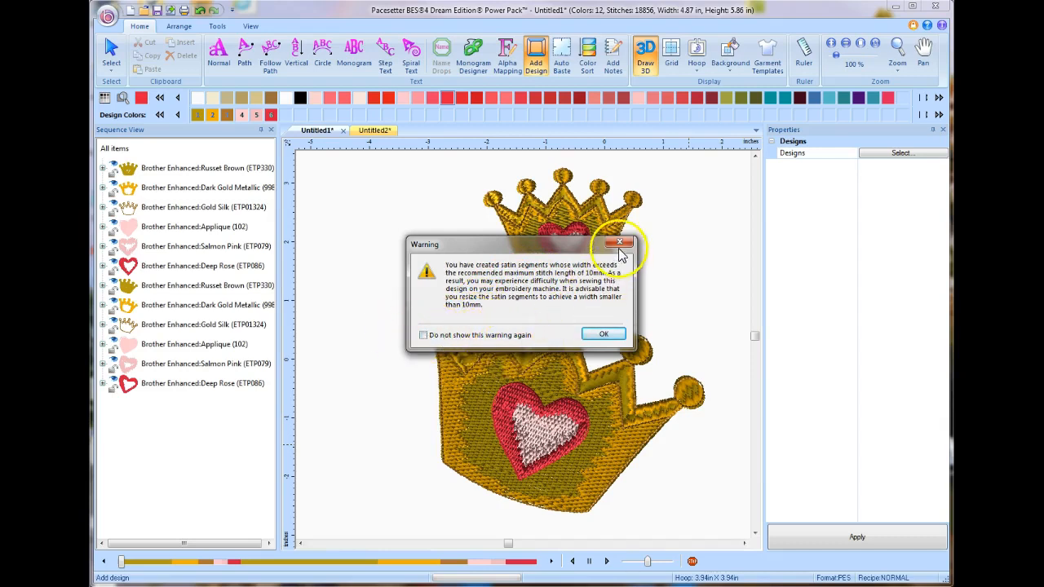
pyautogui.click(604, 333)
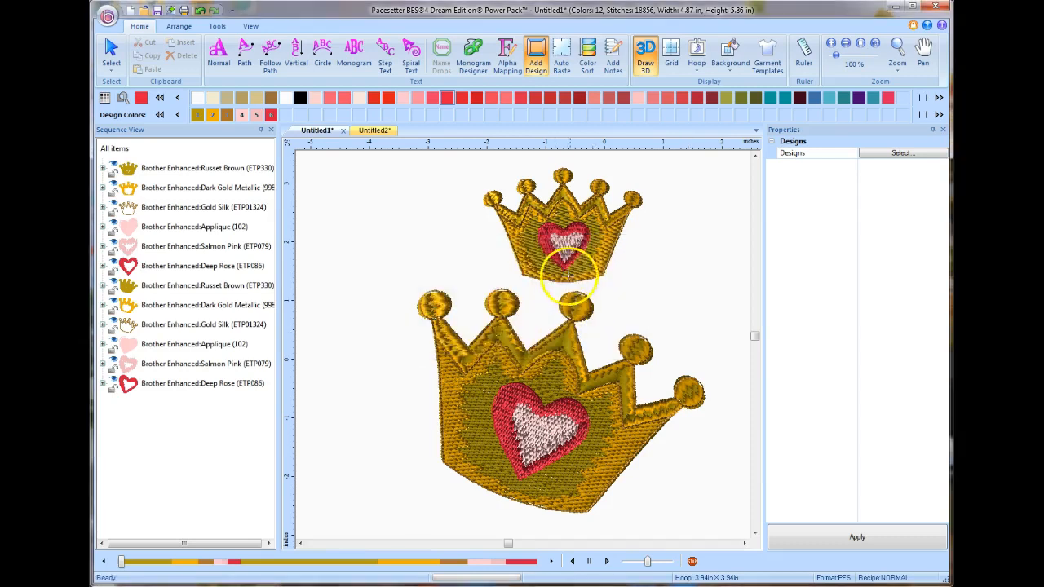
pyautogui.moveTo(595, 269)
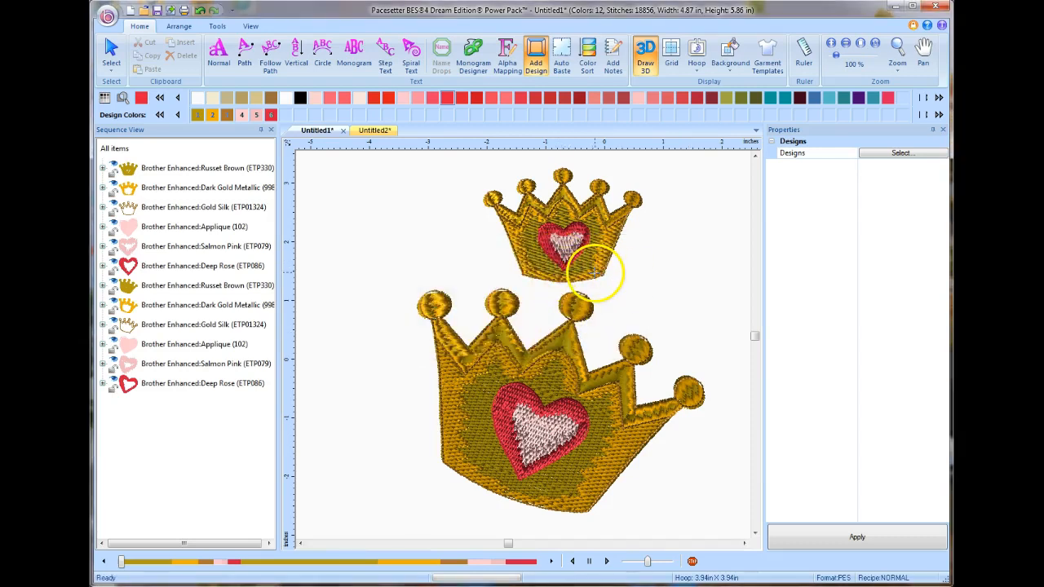
pyautogui.moveTo(530, 337)
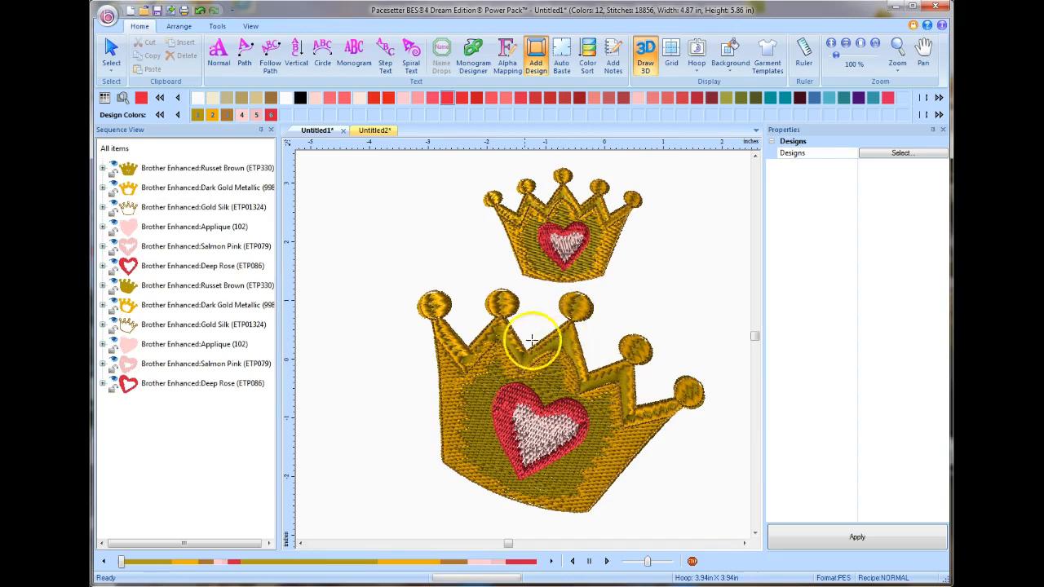
pyautogui.moveTo(606, 367)
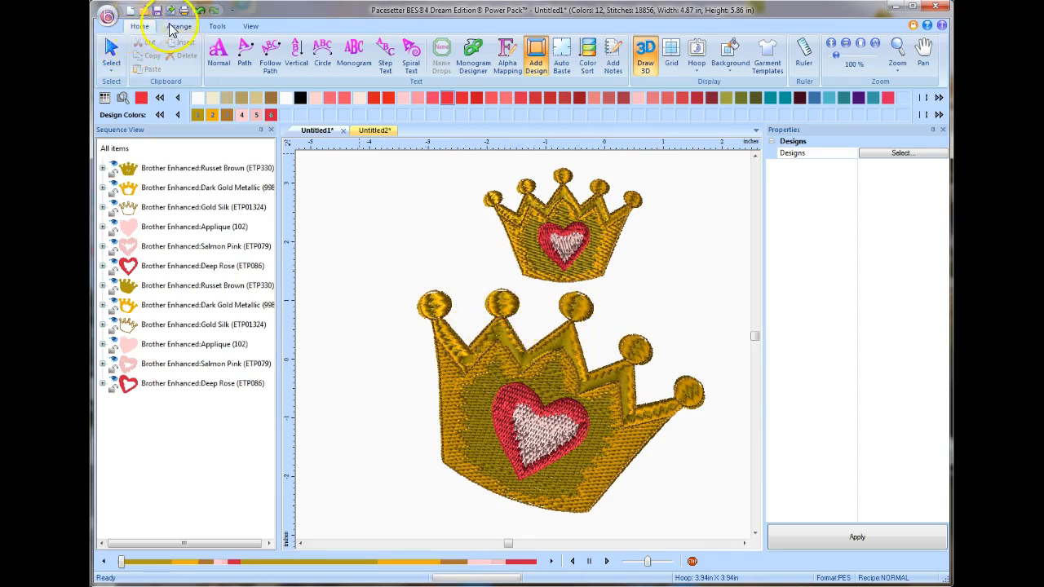
pyautogui.moveTo(199, 10)
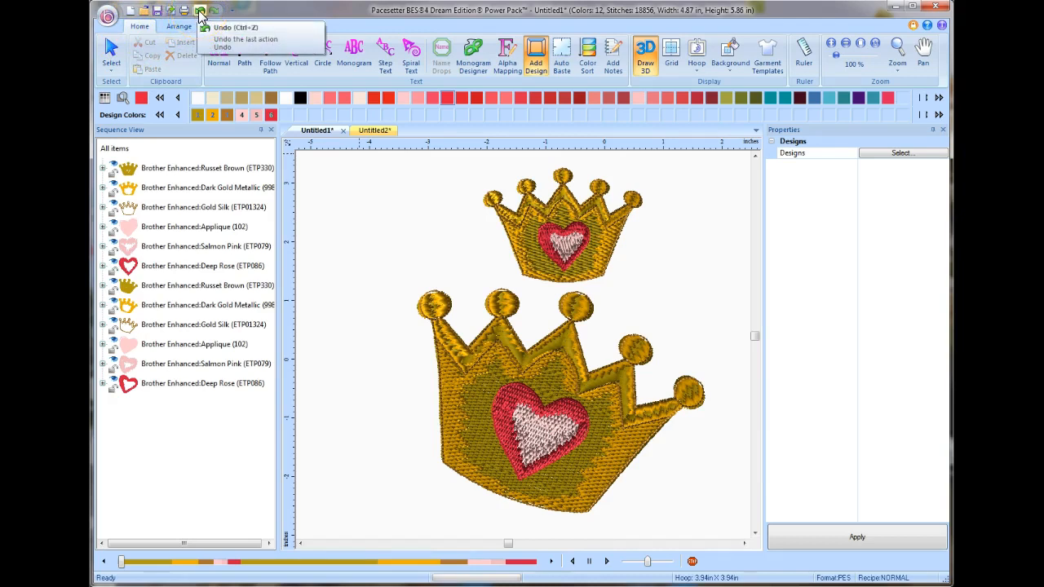
# Undo the enlarged crown copy, leaving only the original crown.
pyautogui.click(222, 26)
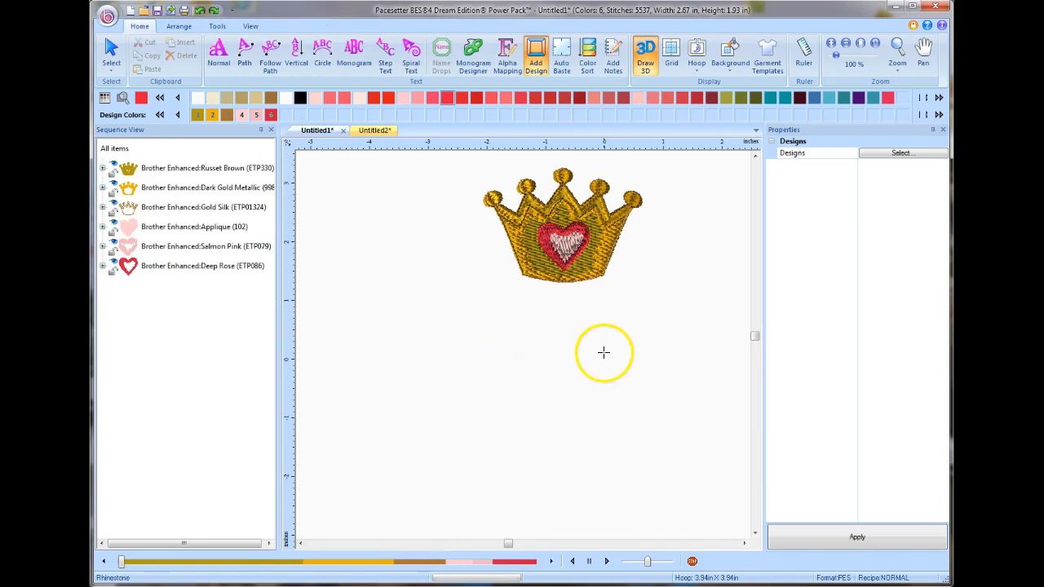
pyautogui.moveTo(579, 294)
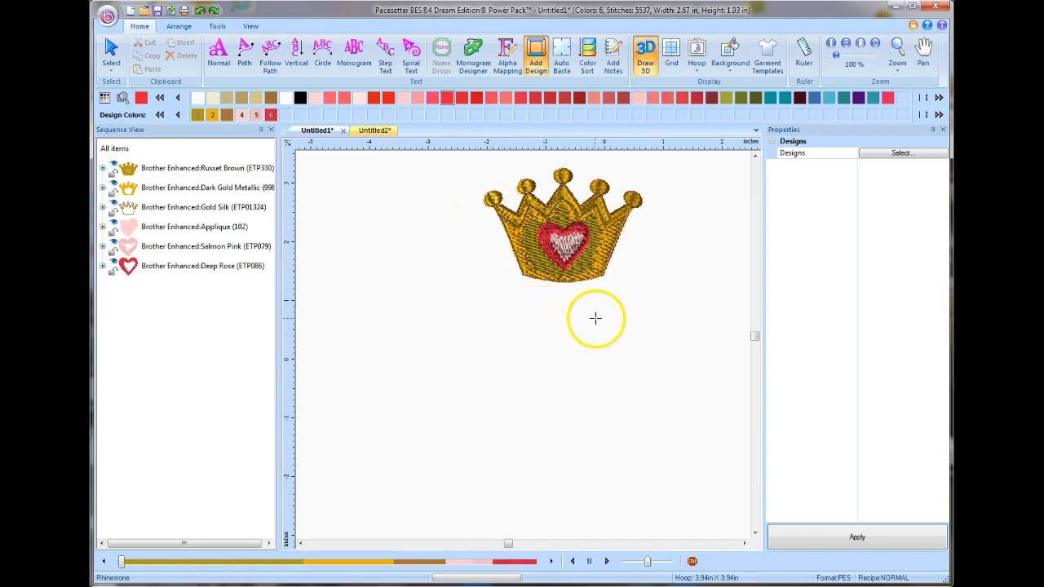
pyautogui.click(218, 52)
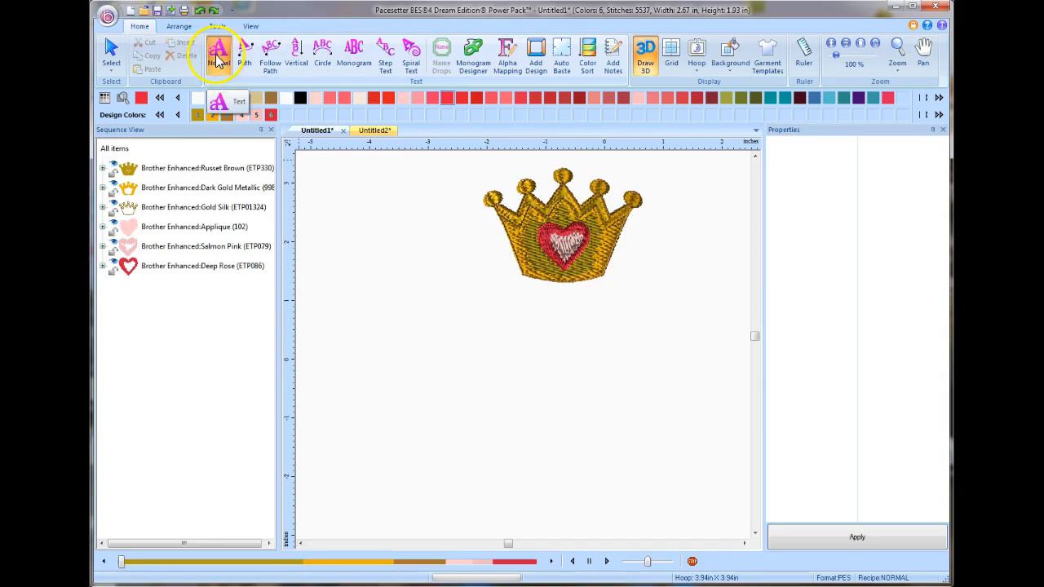
# Add the name Jenny as red script text stitches beneath the crown.
pyautogui.click(218, 51)
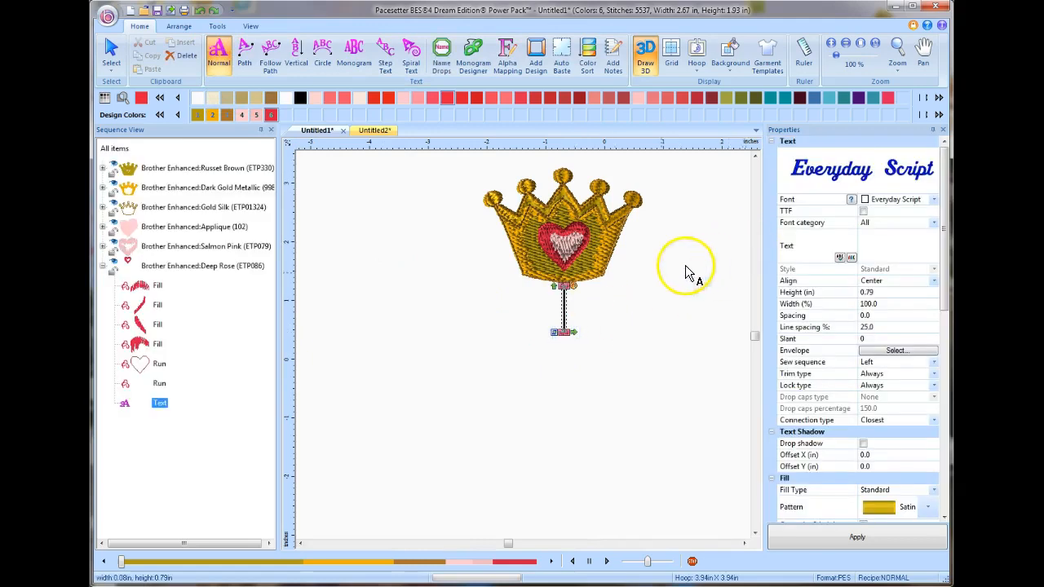
pyautogui.write('J')
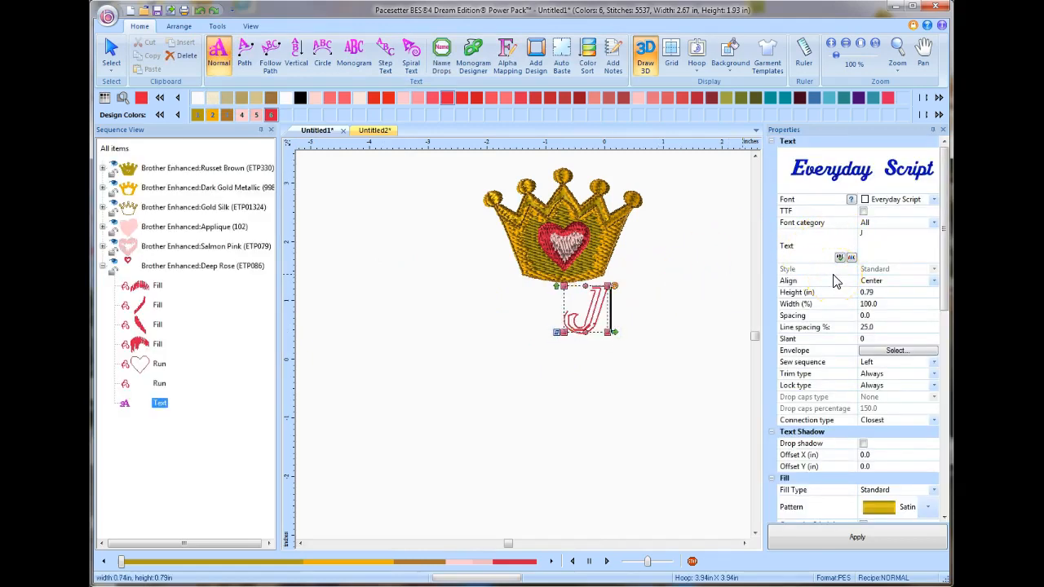
pyautogui.write('Jenny')
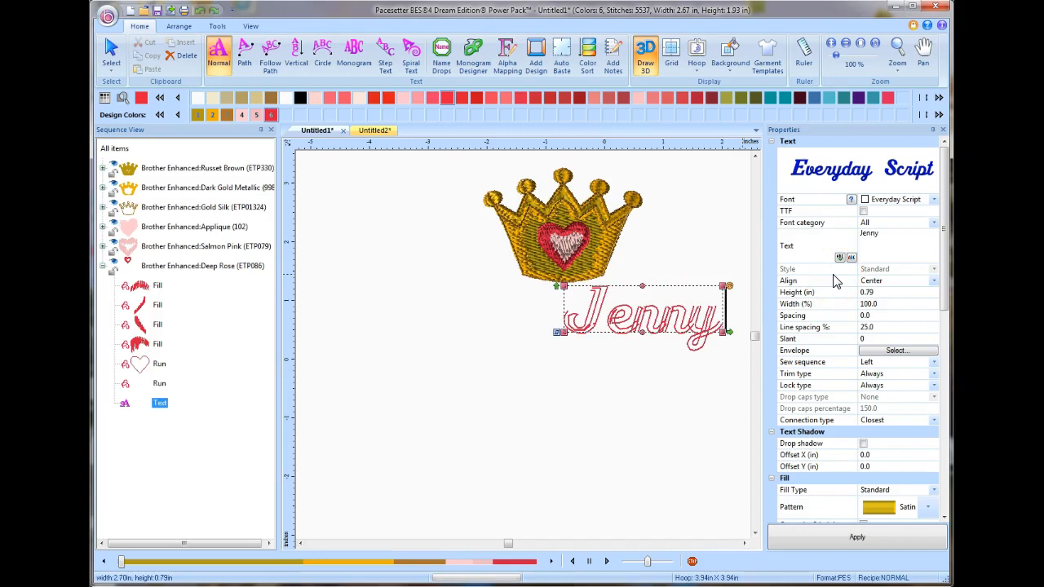
pyautogui.click(858, 536)
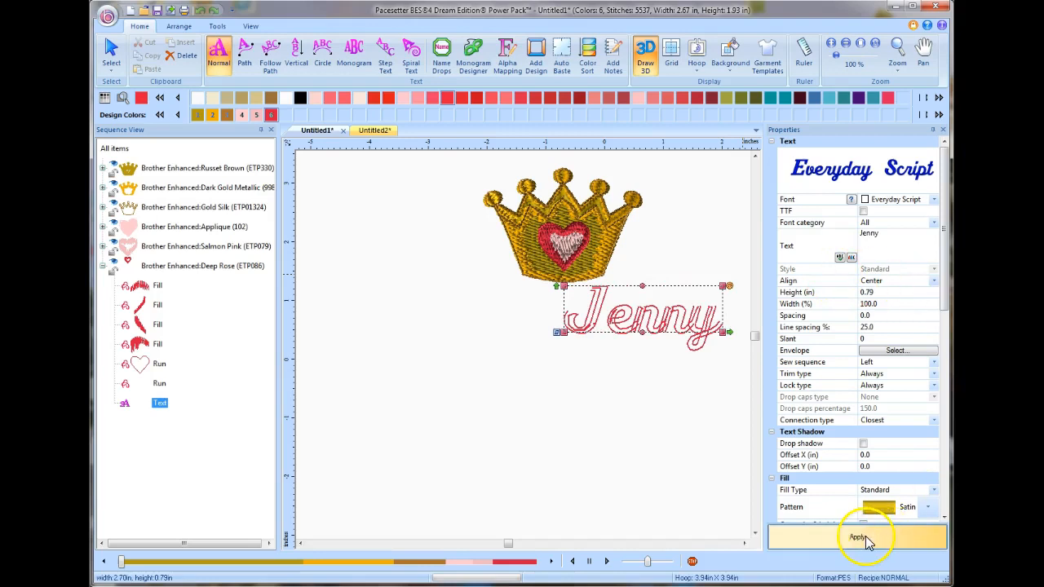
pyautogui.click(858, 537)
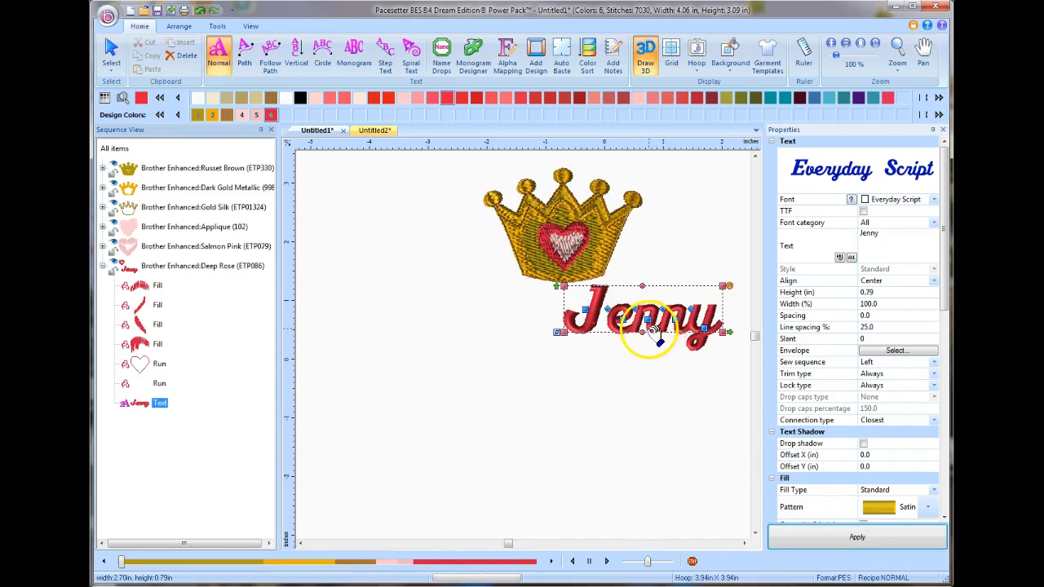
pyautogui.moveTo(587, 352)
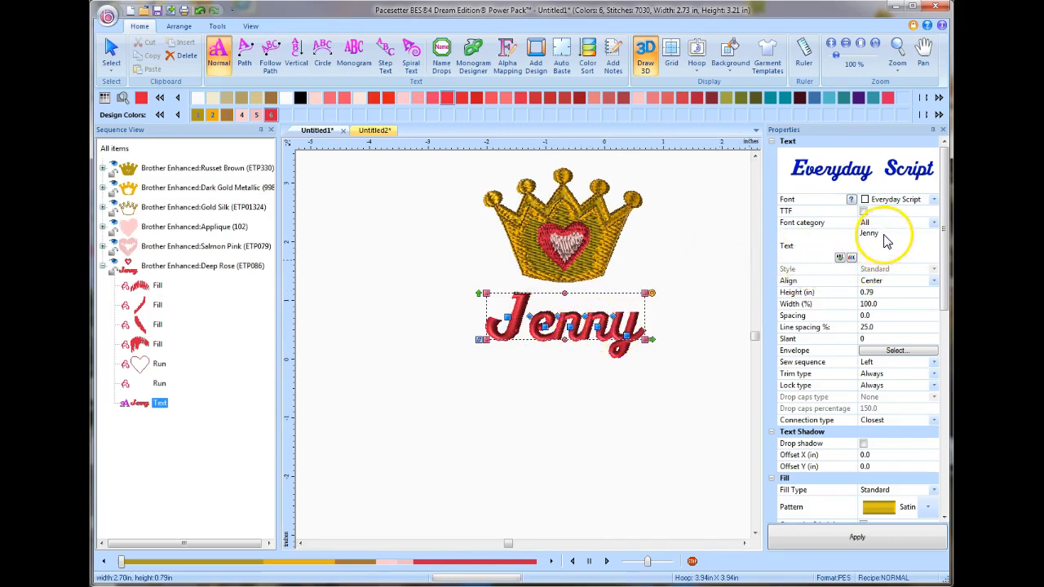
# Change the lettering text from Jenny to Elizabeth and regenerate the stitches.
pyautogui.write('Elizabeth')
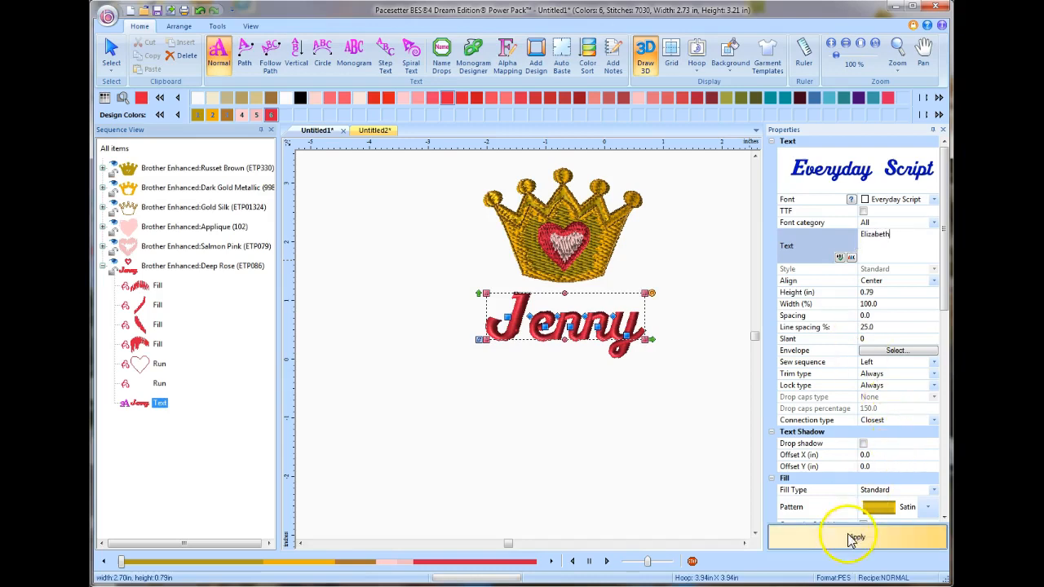
pyautogui.click(856, 537)
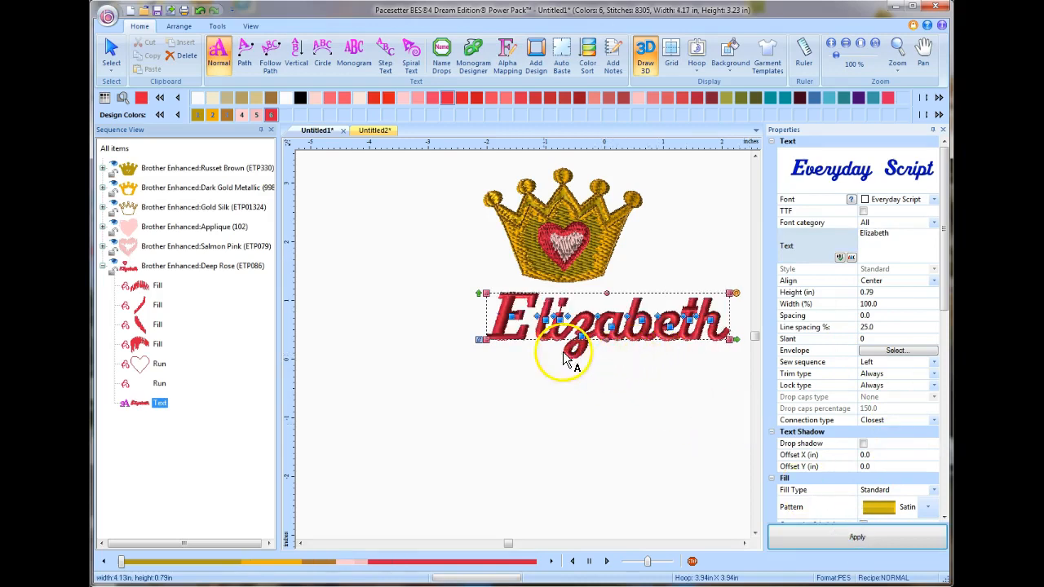
pyautogui.moveTo(481, 179)
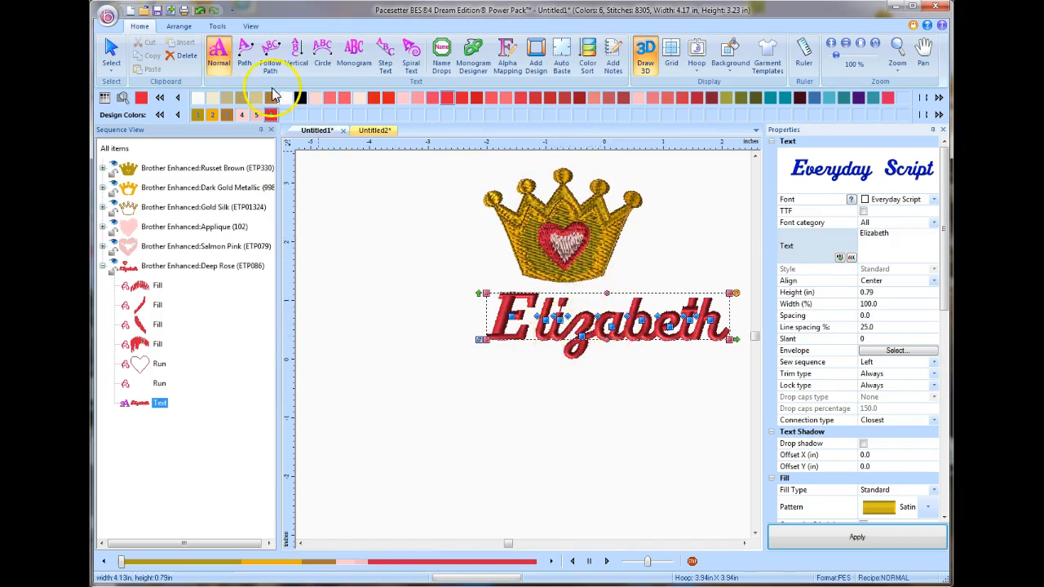
# Select the crown and Elizabeth together and centre the name beneath the crown.
pyautogui.click(180, 26)
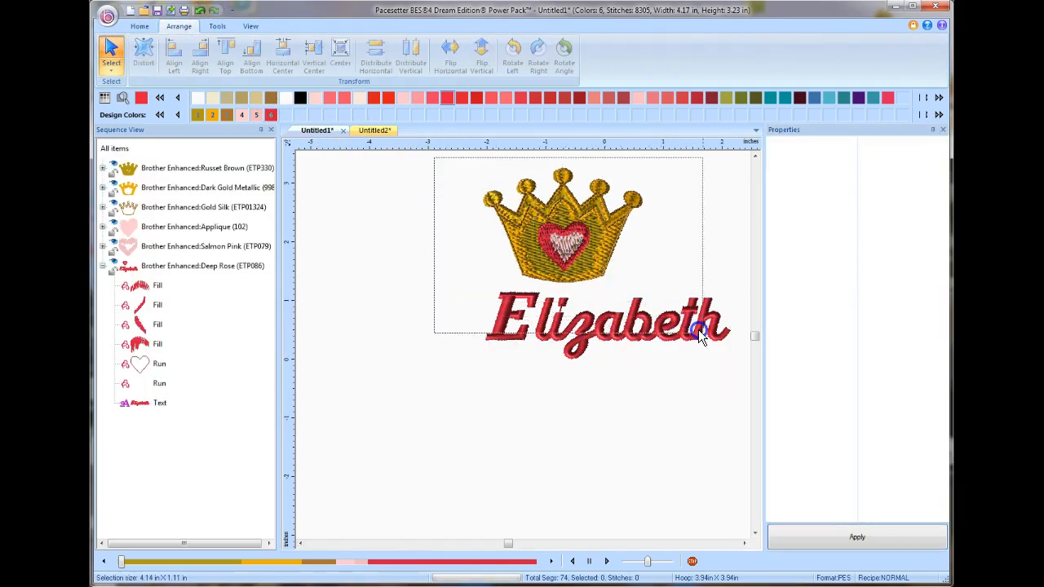
pyautogui.moveTo(700, 338); pyautogui.dragTo(740, 373)
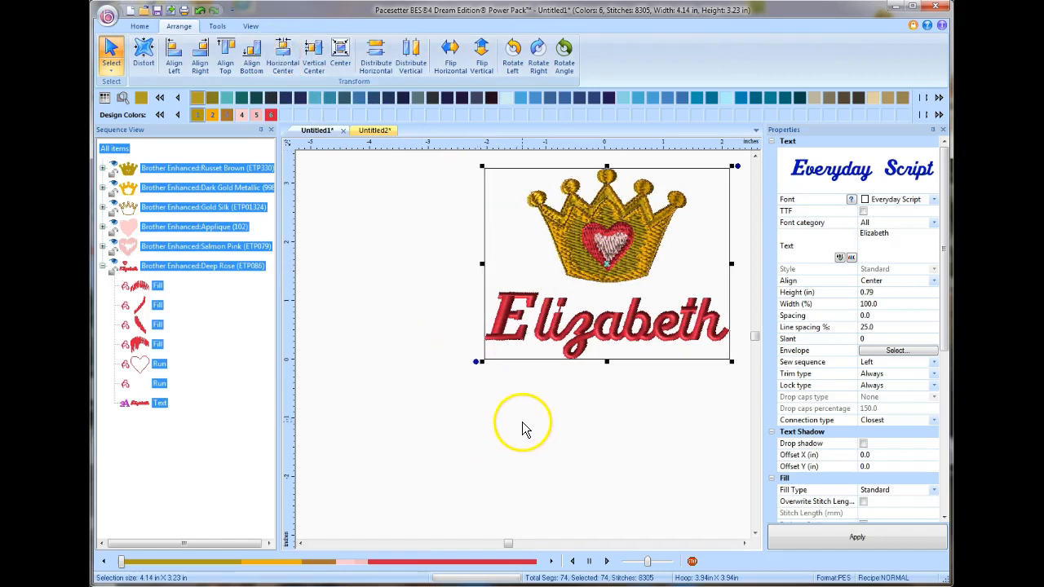
pyautogui.moveTo(584, 323)
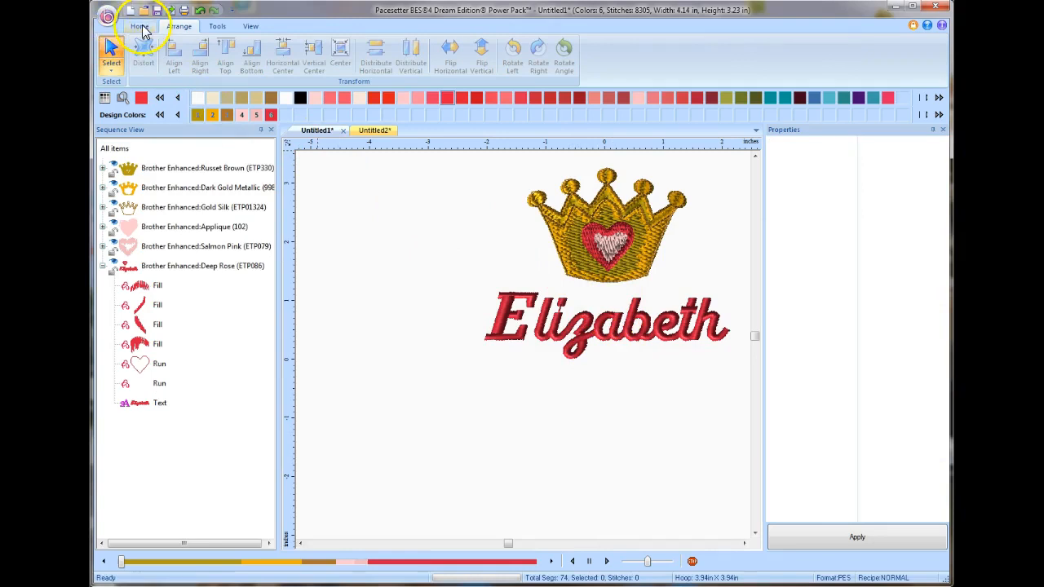
# Launch Name Drops from the Home ribbon for the crown and Elizabeth design.
pyautogui.click(137, 26)
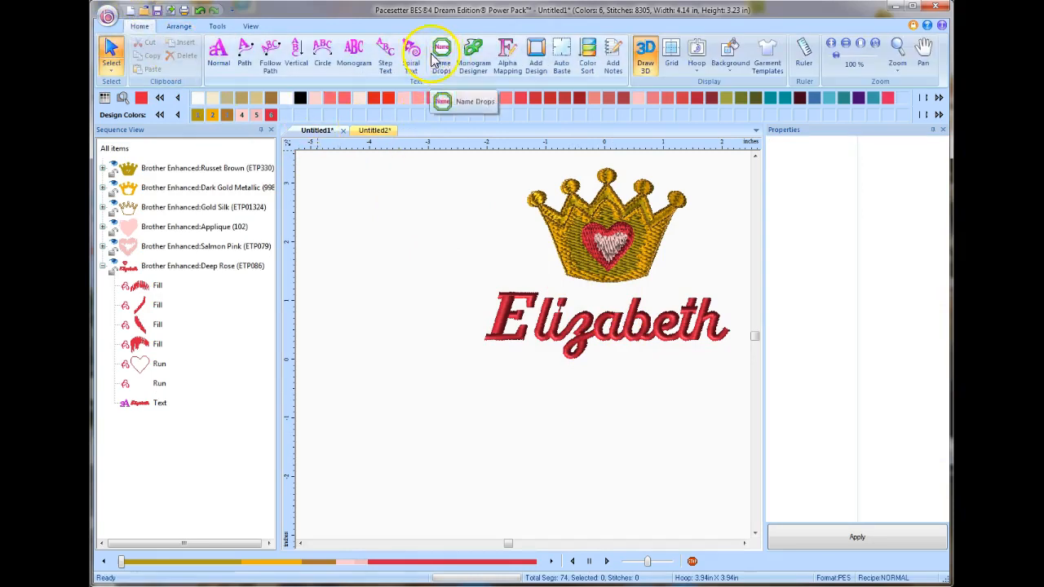
pyautogui.moveTo(440, 52)
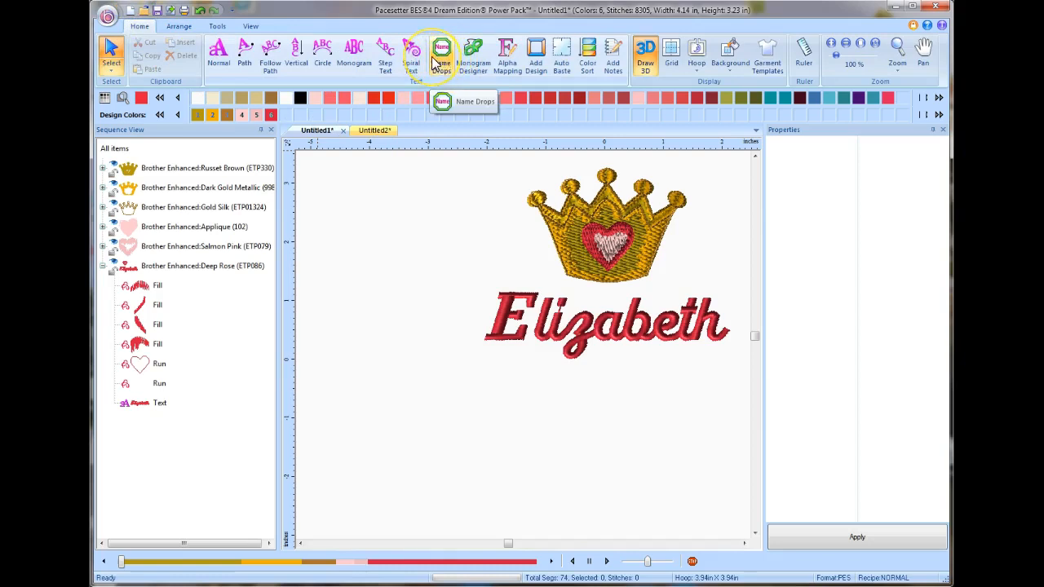
pyautogui.moveTo(481, 129)
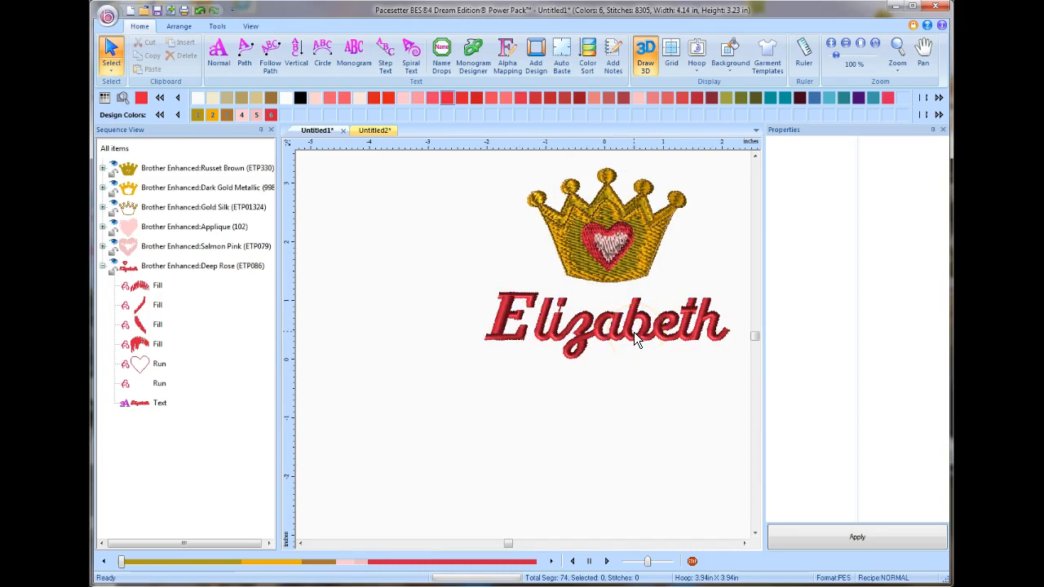
pyautogui.click(440, 53)
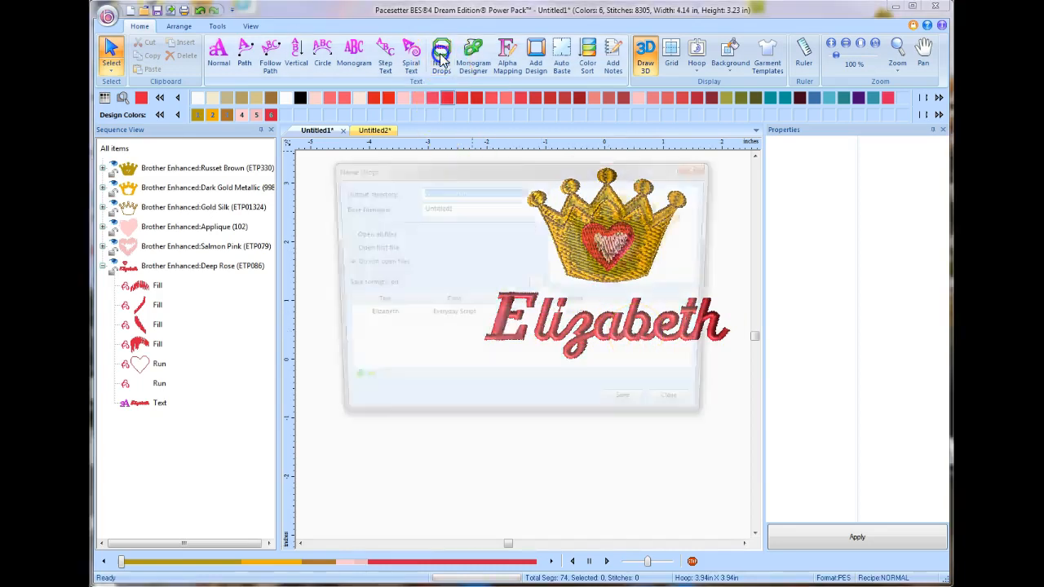
# Add Julie, Jenny and Jackie to the Name Drops list after Elizabeth.
pyautogui.click(441, 52)
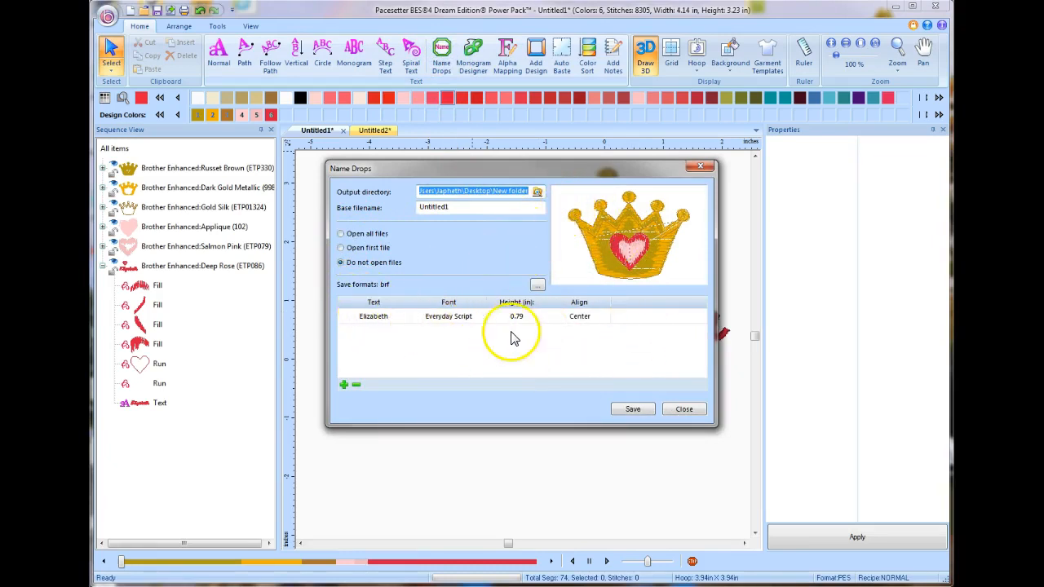
pyautogui.moveTo(459, 322)
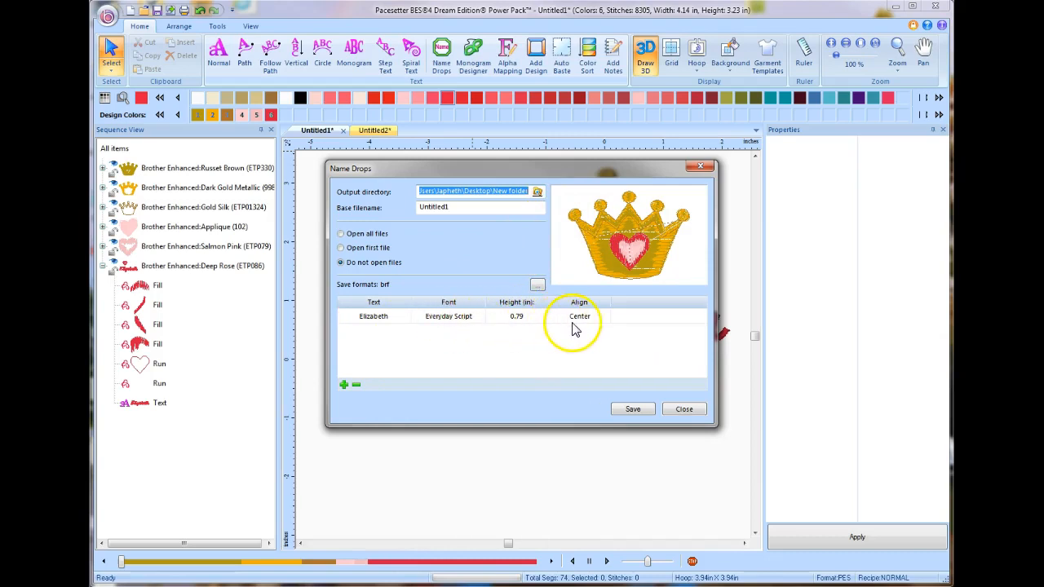
pyautogui.click(344, 385)
pyautogui.write('Juli')
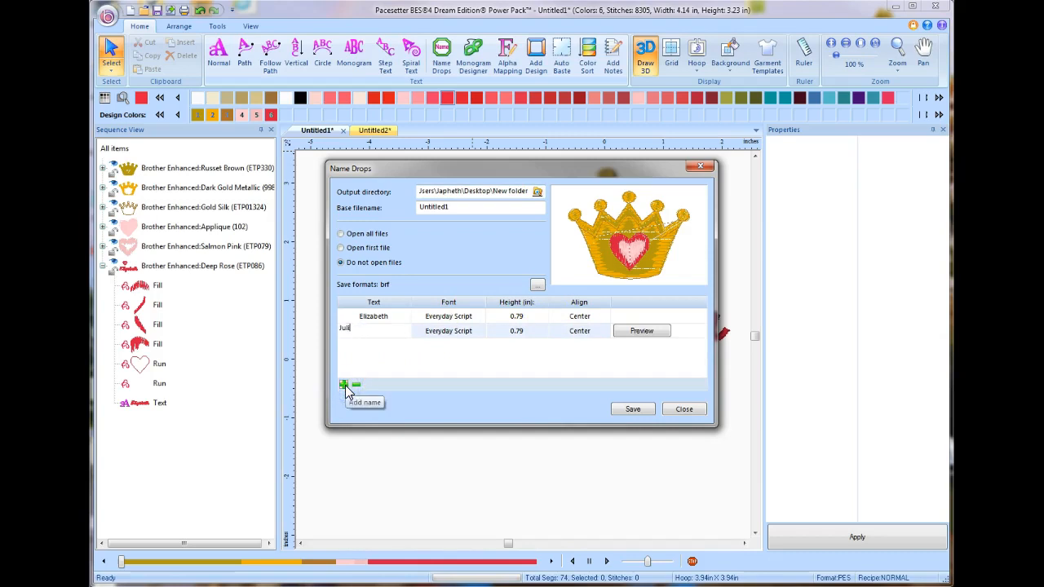
pyautogui.click(344, 385)
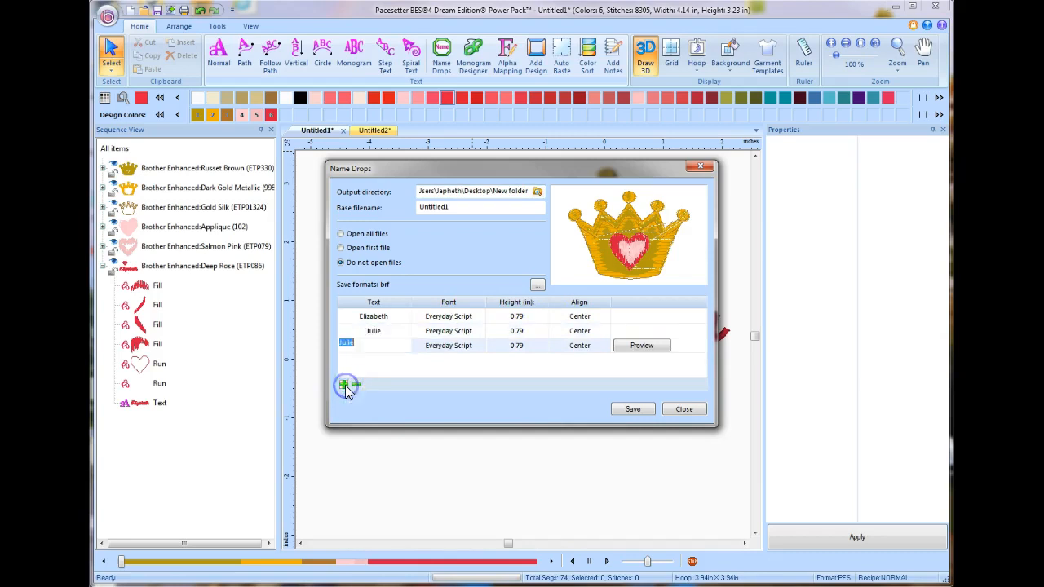
pyautogui.write('Jenny')
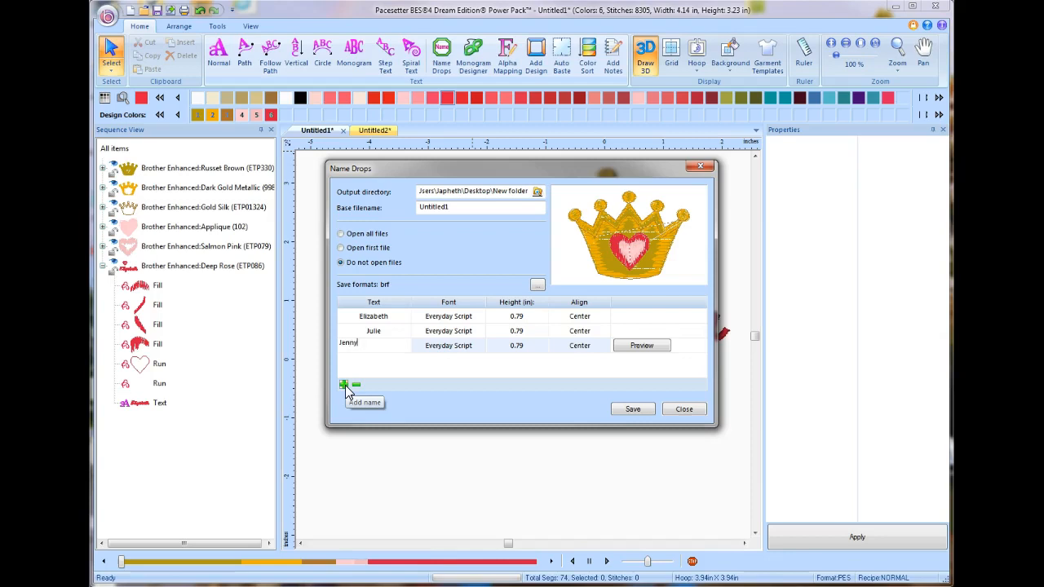
pyautogui.click(344, 385)
pyautogui.write('Jackie')
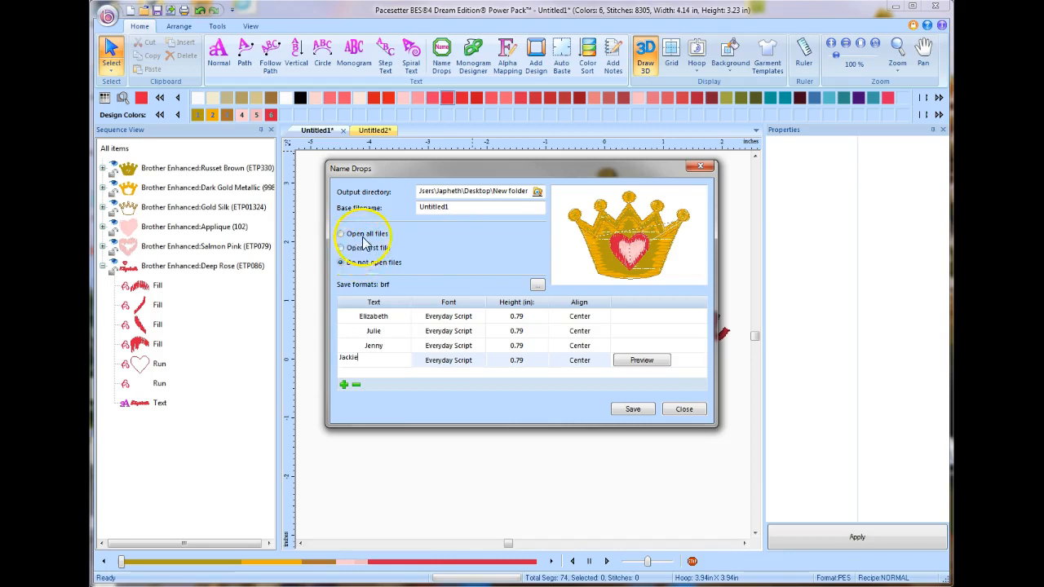
# Set the Name Drops output directory to the BES4 class folder on the Desktop.
pyautogui.click(340, 261)
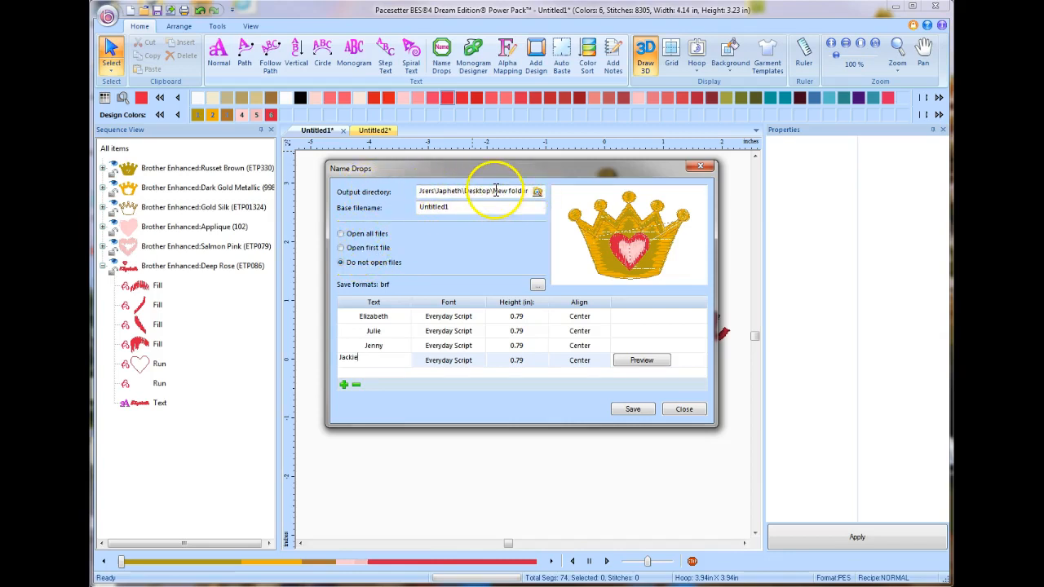
pyautogui.click(537, 191)
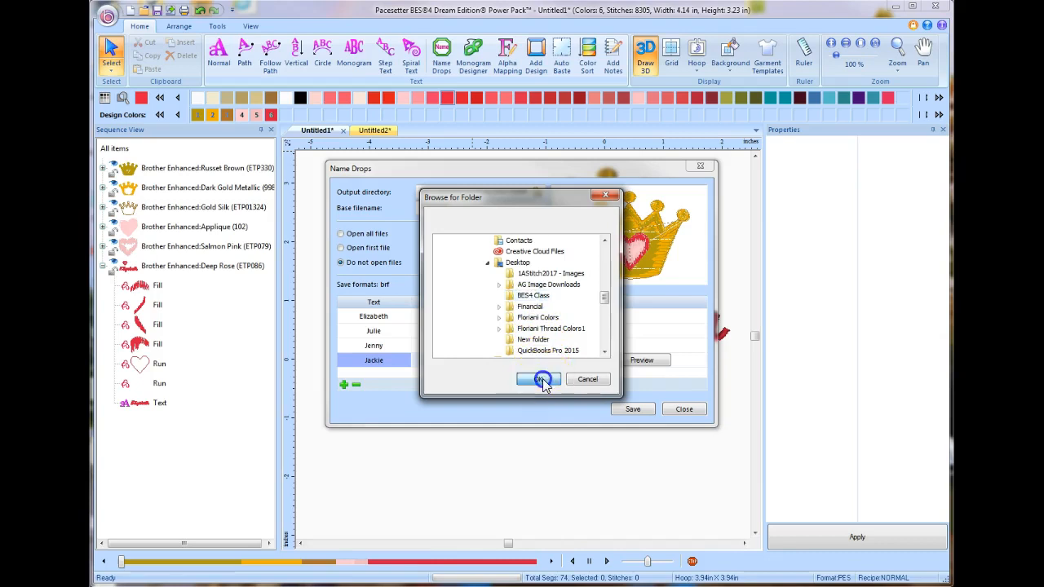
pyautogui.click(536, 378)
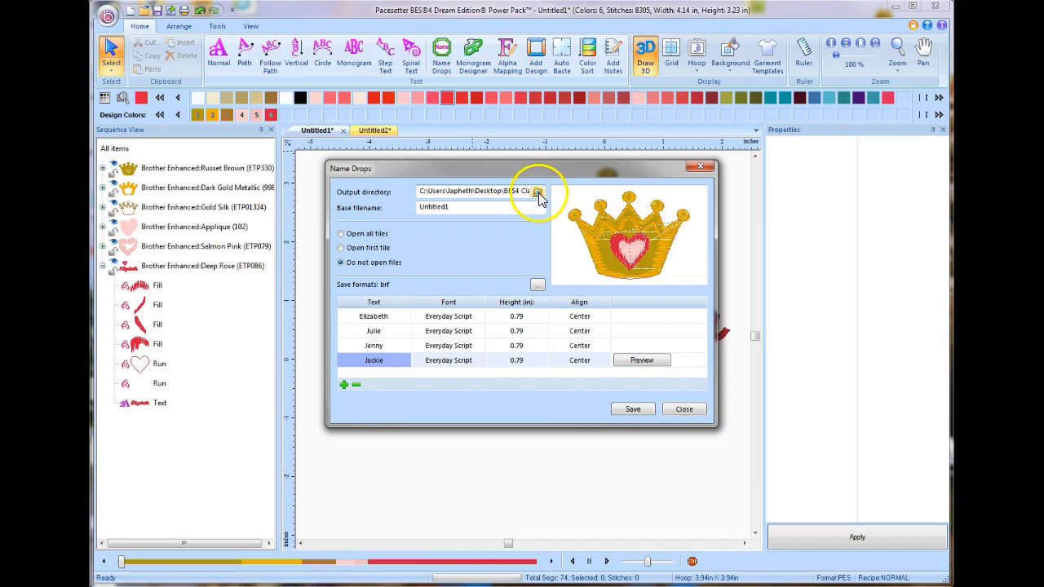
pyautogui.click(538, 192)
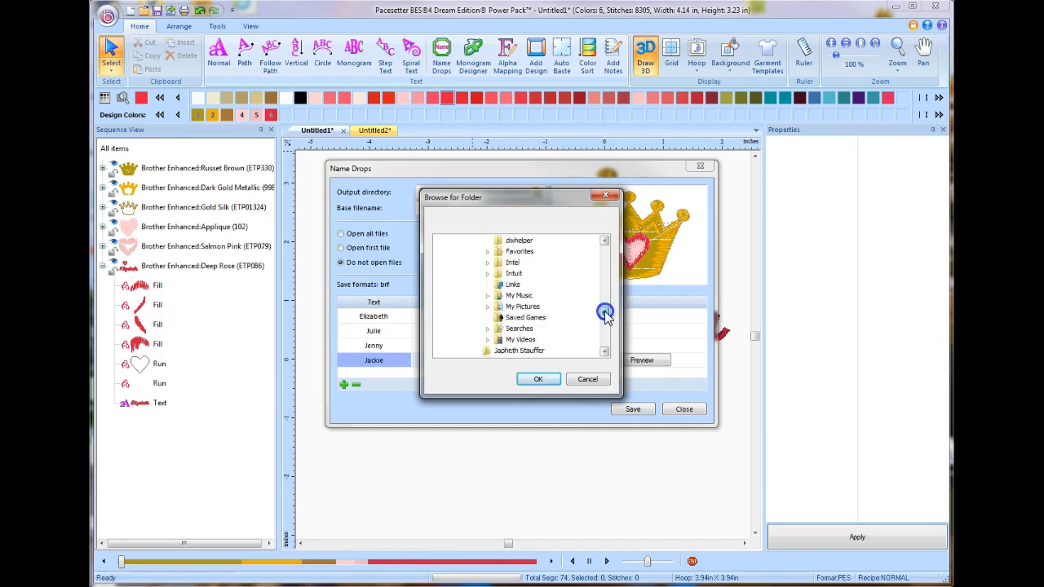
pyautogui.scroll(-3)
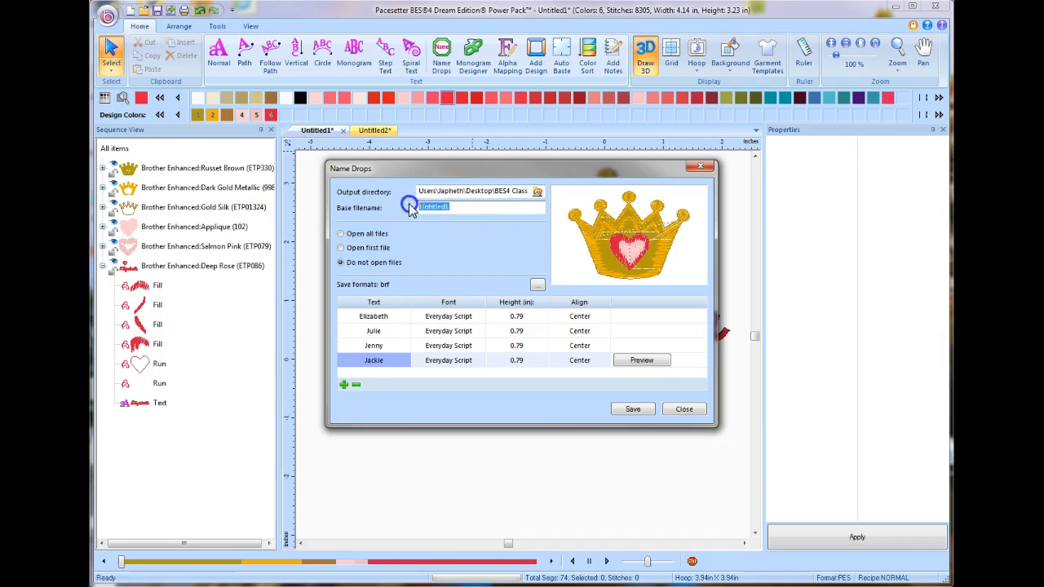
# Set the base filename to Queen and choose to open all generated files.
pyautogui.write('Queen')
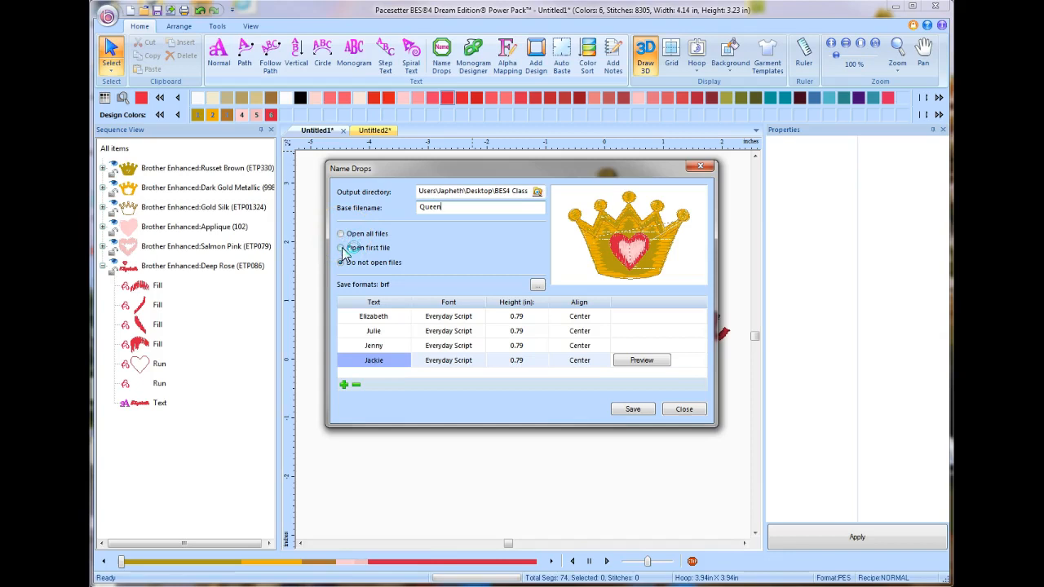
pyautogui.click(342, 261)
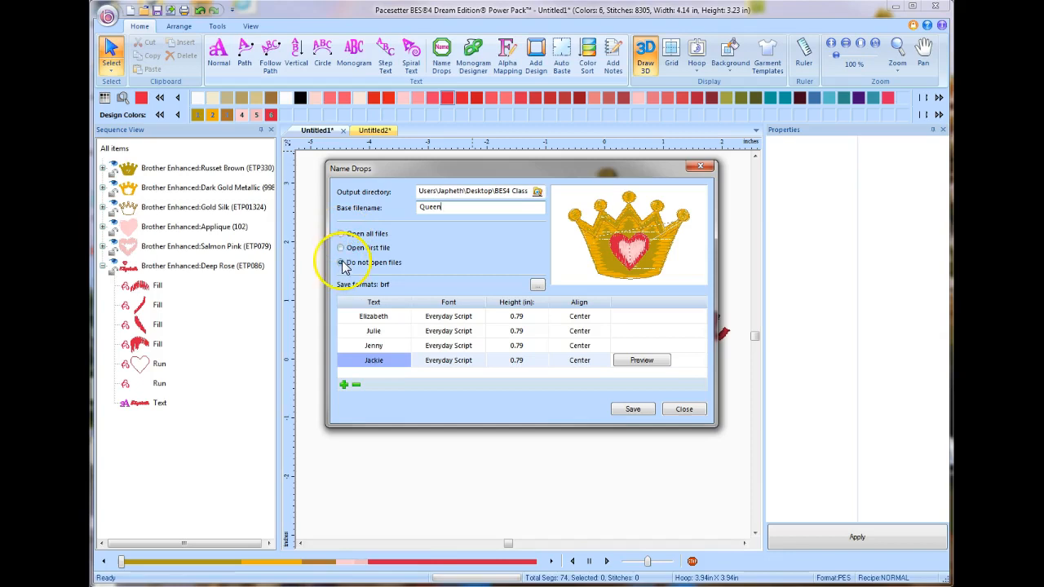
pyautogui.click(340, 261)
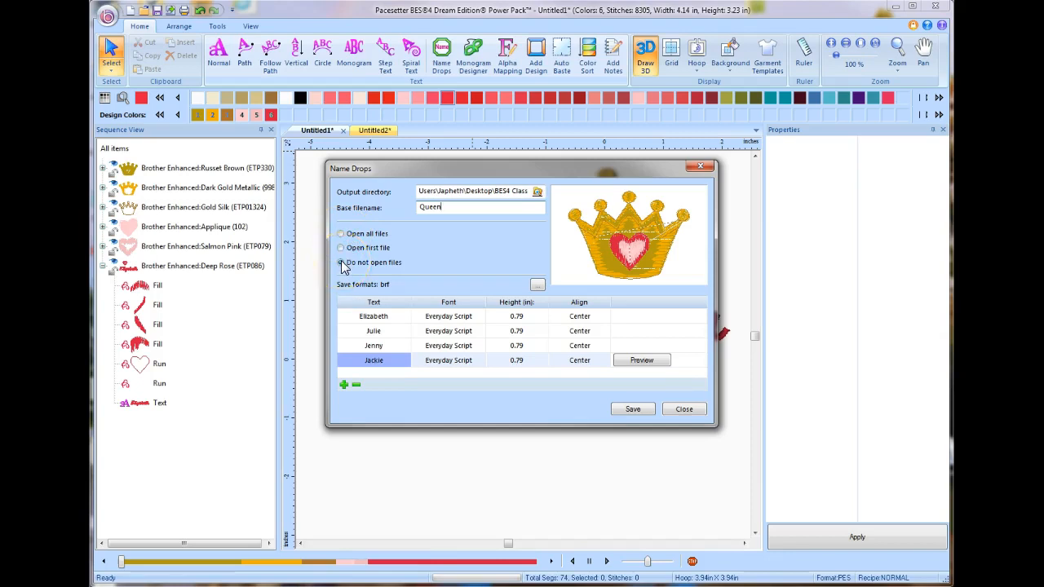
pyautogui.click(339, 261)
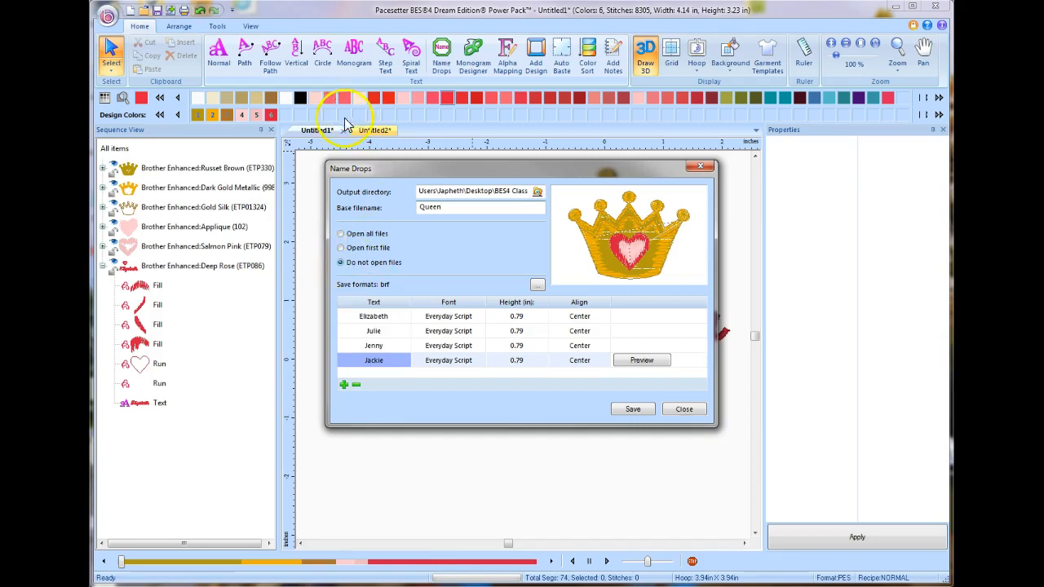
pyautogui.moveTo(677, 144)
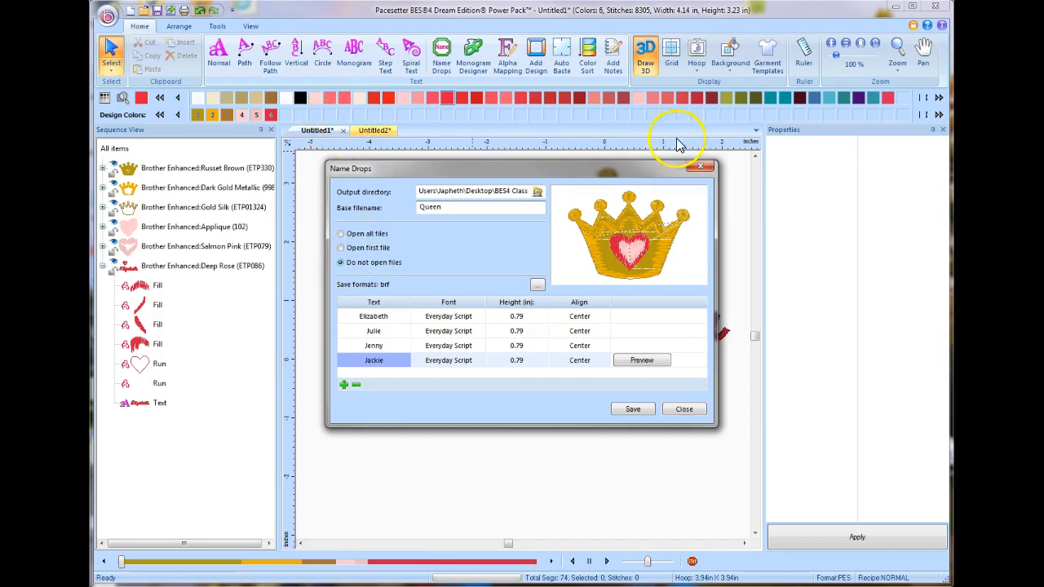
pyautogui.moveTo(395, 297)
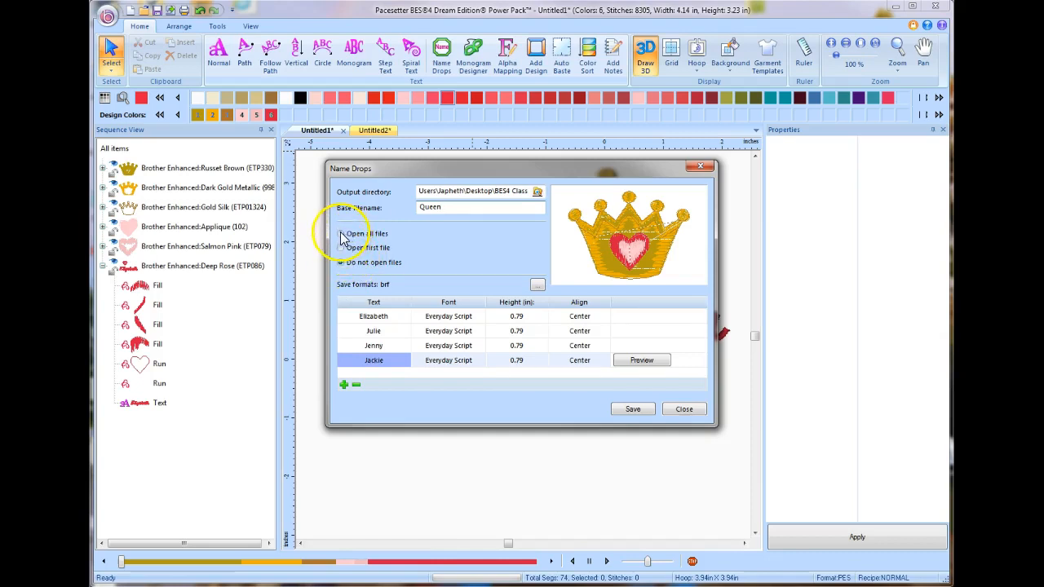
pyautogui.click(341, 234)
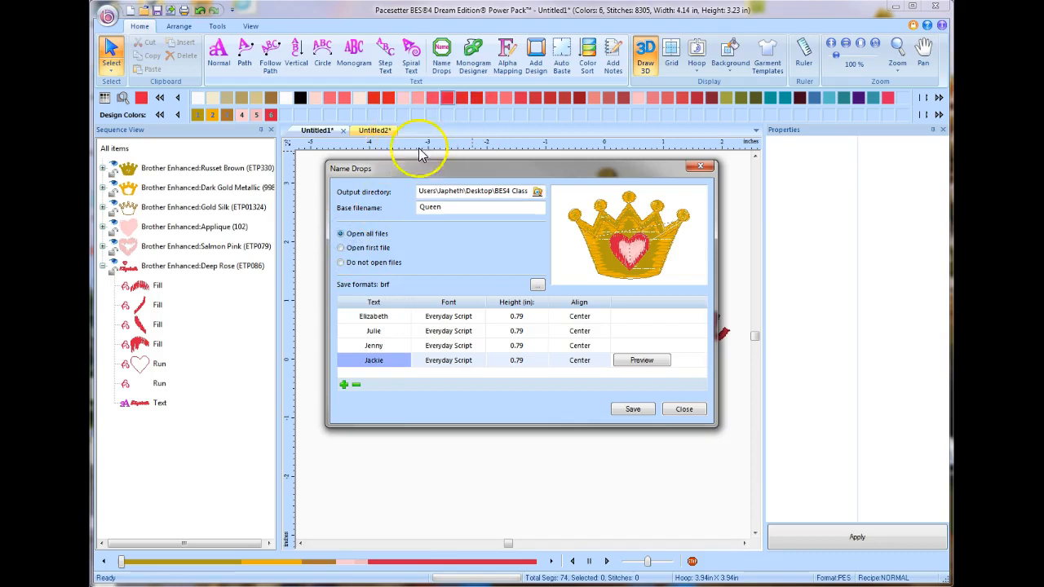
pyautogui.moveTo(362, 287)
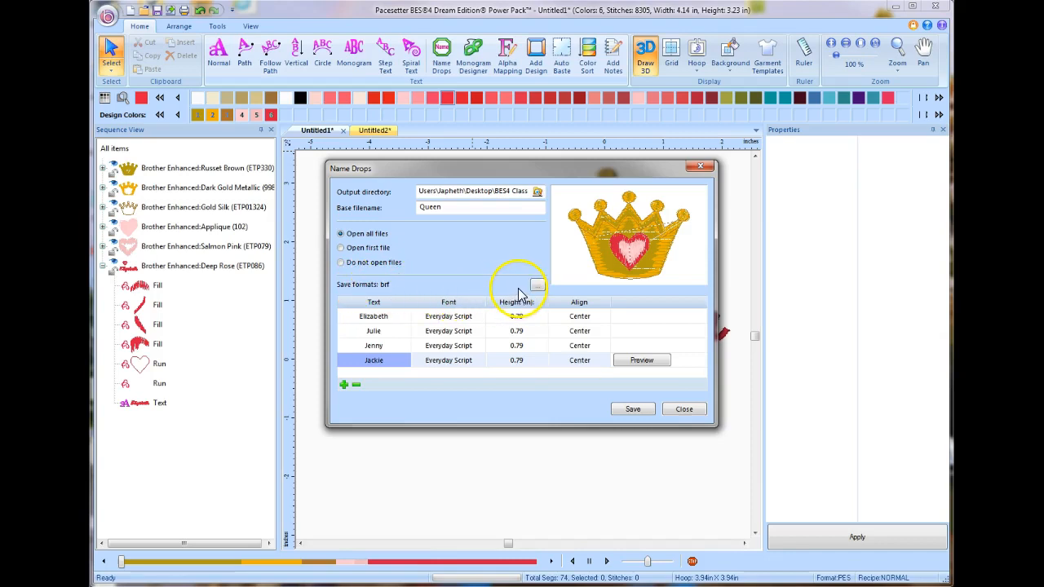
pyautogui.moveTo(535, 292)
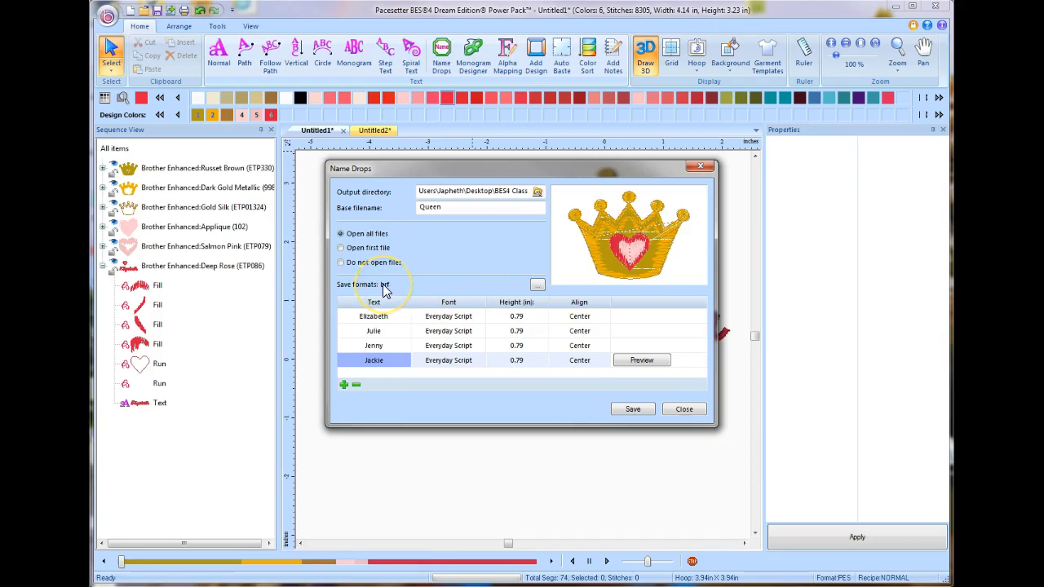
pyautogui.moveTo(472, 300)
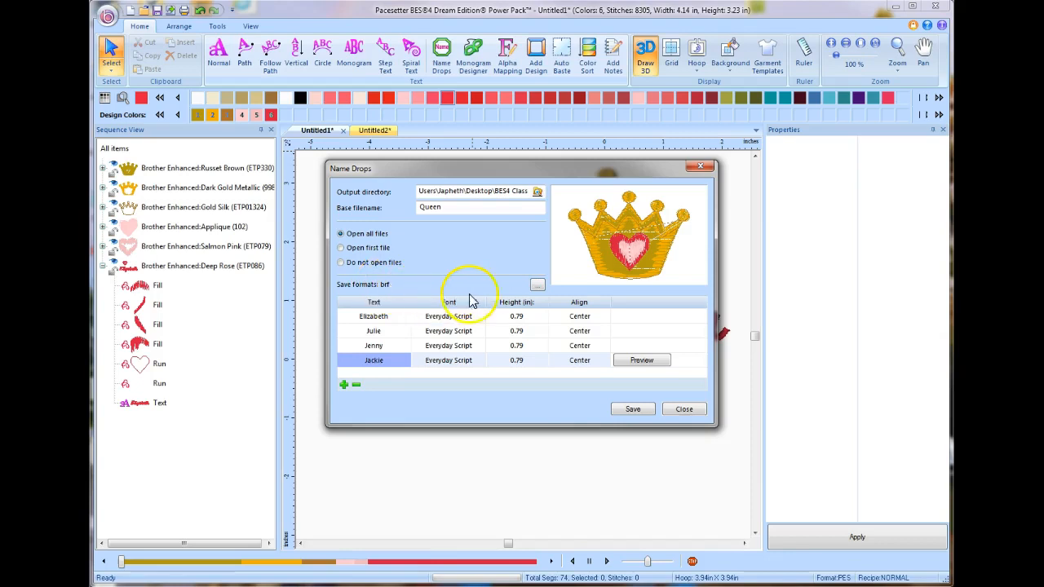
pyautogui.moveTo(524, 294)
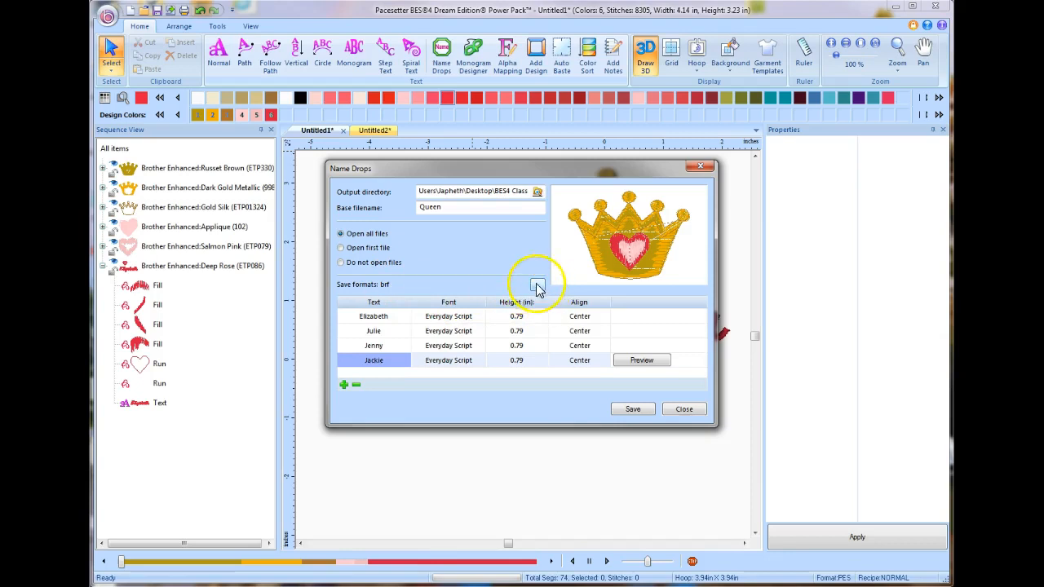
pyautogui.click(537, 283)
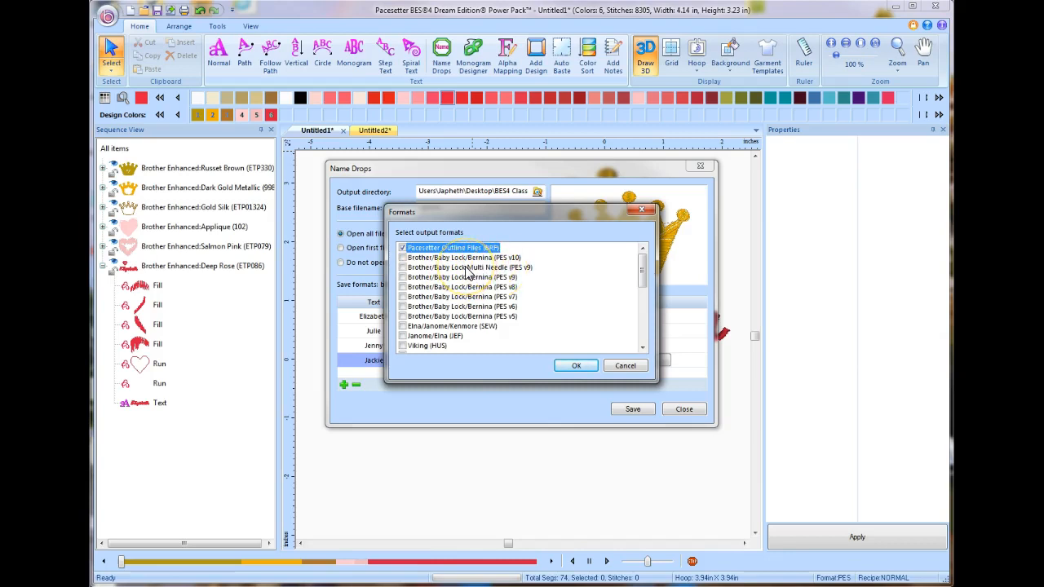
pyautogui.moveTo(440, 278)
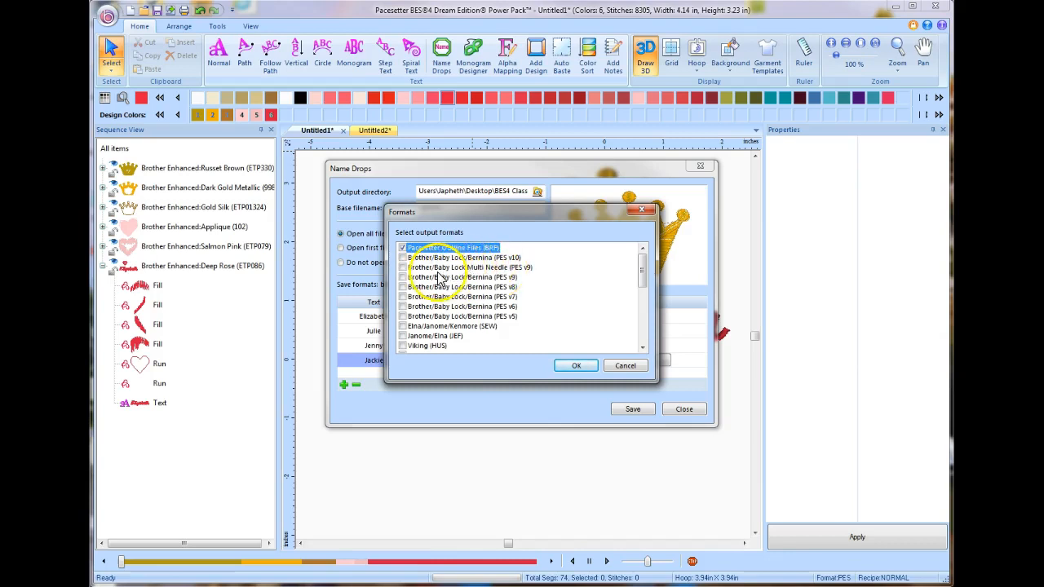
pyautogui.moveTo(514, 294)
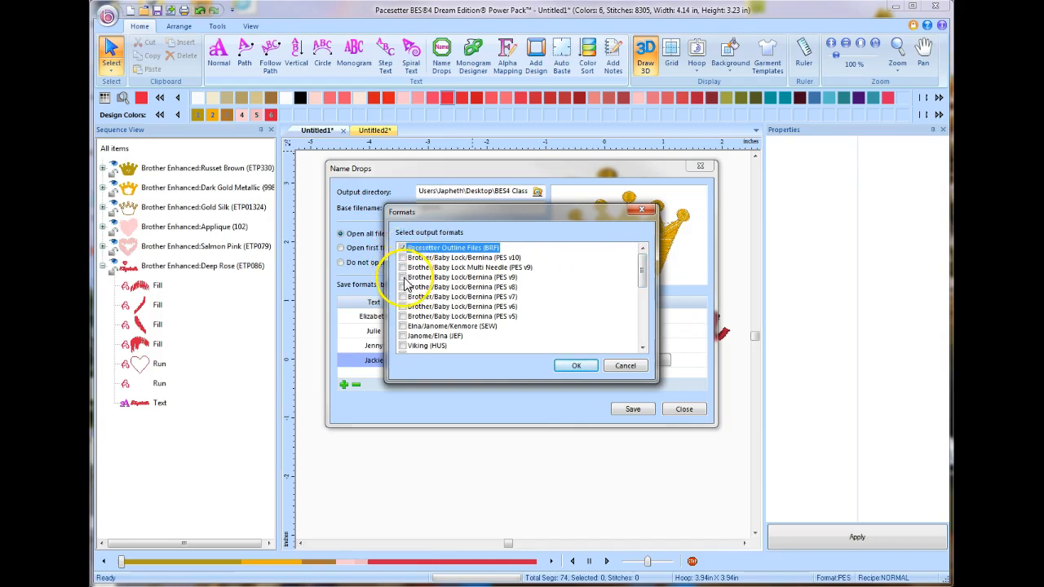
# Switch the Name Drops save format from Pacesetter Outline (BES) to Brother PES and confirm.
pyautogui.click(402, 277)
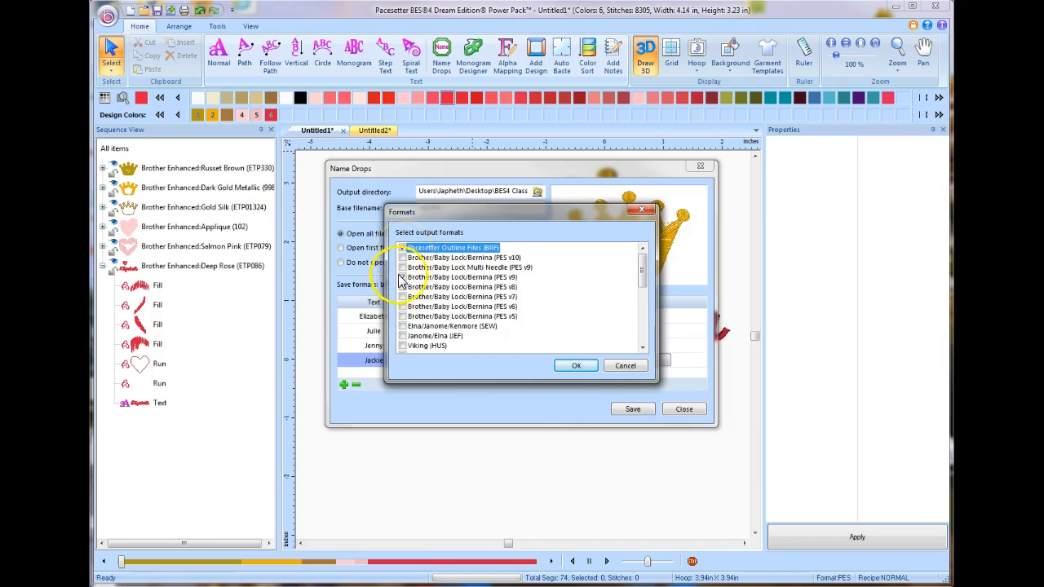
pyautogui.click(401, 248)
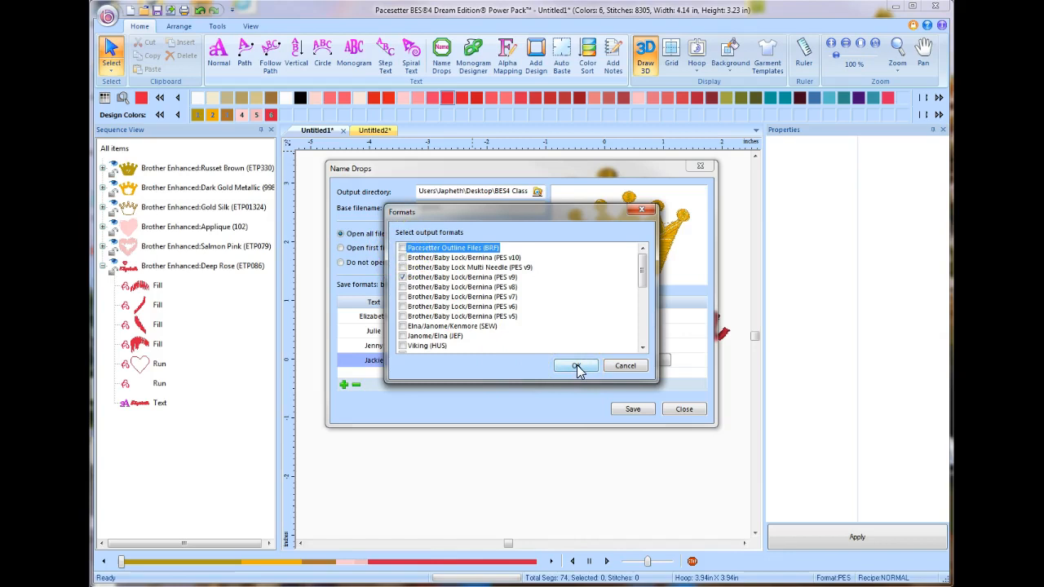
pyautogui.click(576, 365)
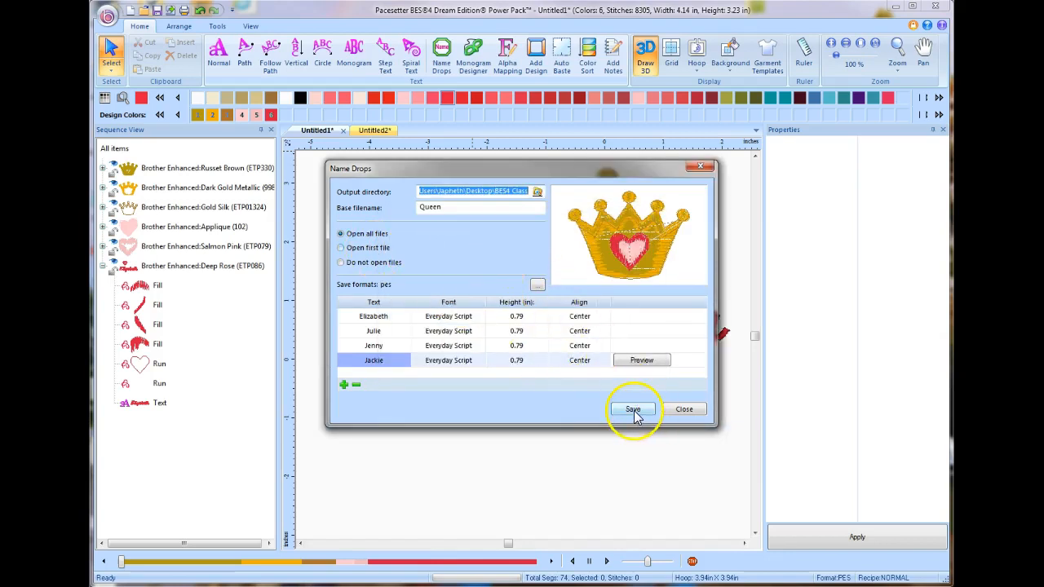
# Generate the four name files Queen000–Queen003 and close the Name Drops dialog.
pyautogui.click(633, 407)
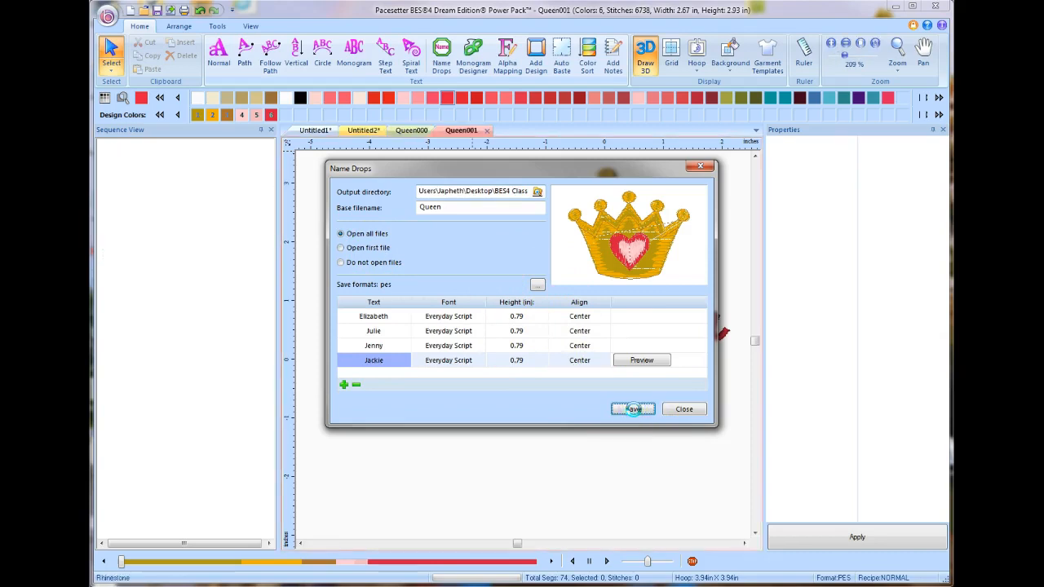
pyautogui.click(633, 408)
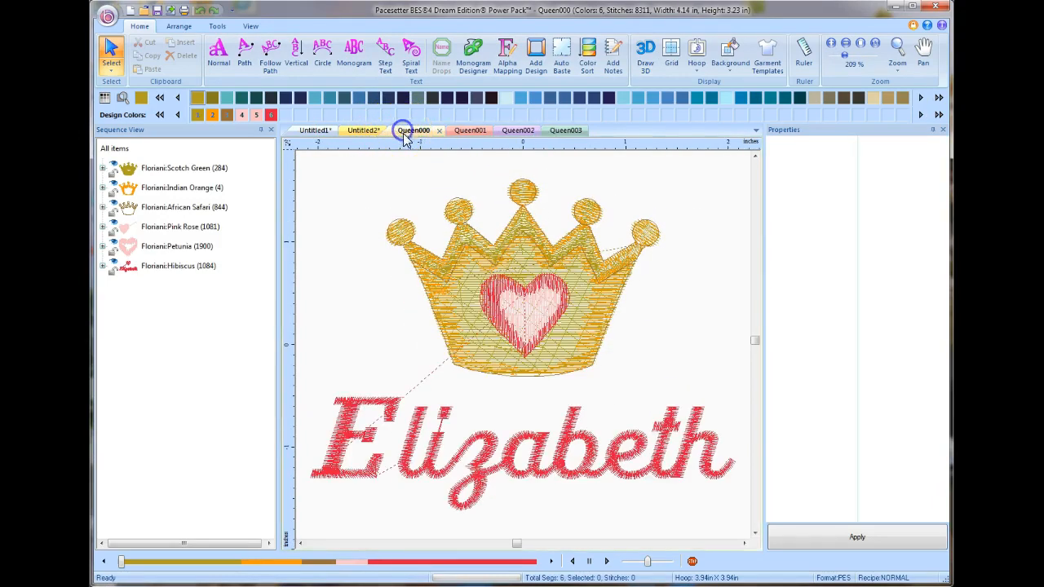
# Review the Julie, Jenny and Jackie crown designs, then return to the original Untitled1 crown.
pyautogui.click(462, 130)
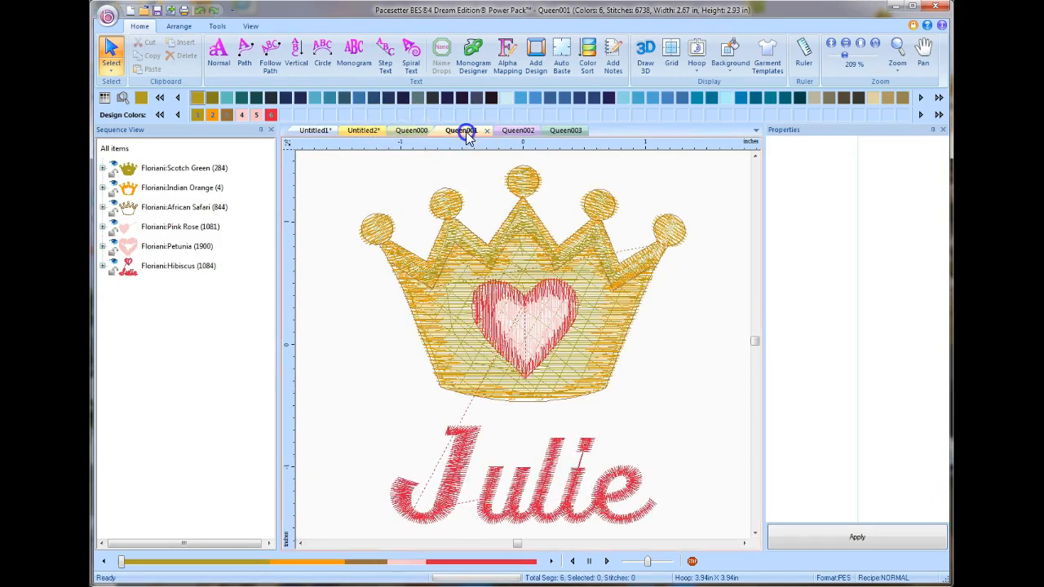
pyautogui.click(509, 131)
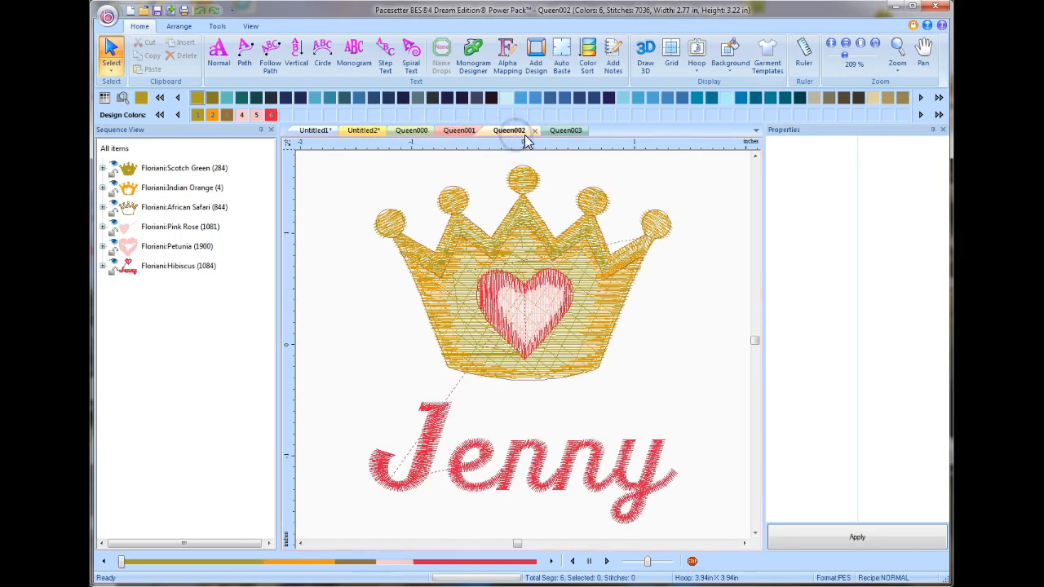
pyautogui.click(558, 130)
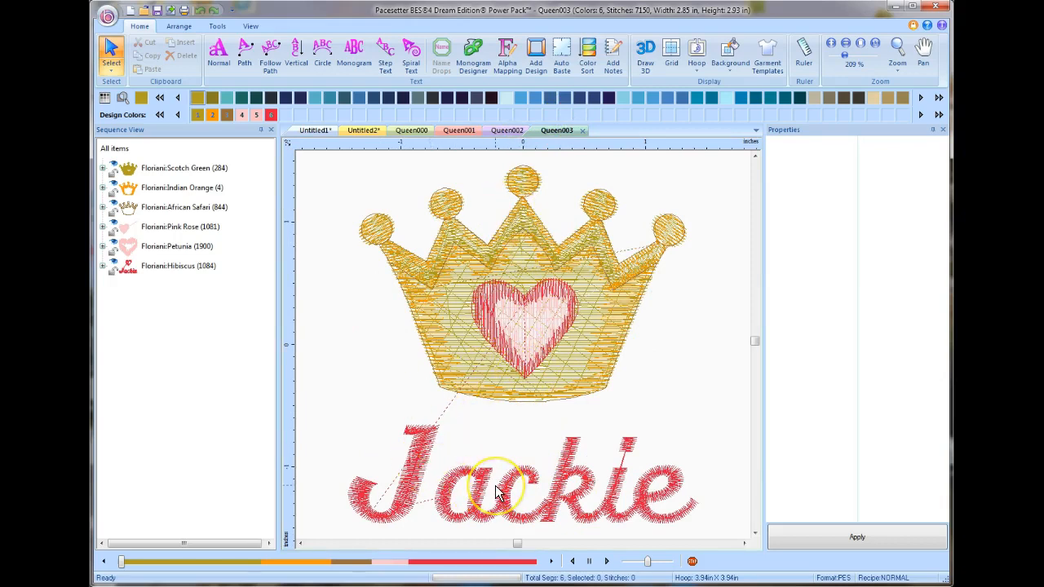
pyautogui.moveTo(546, 150)
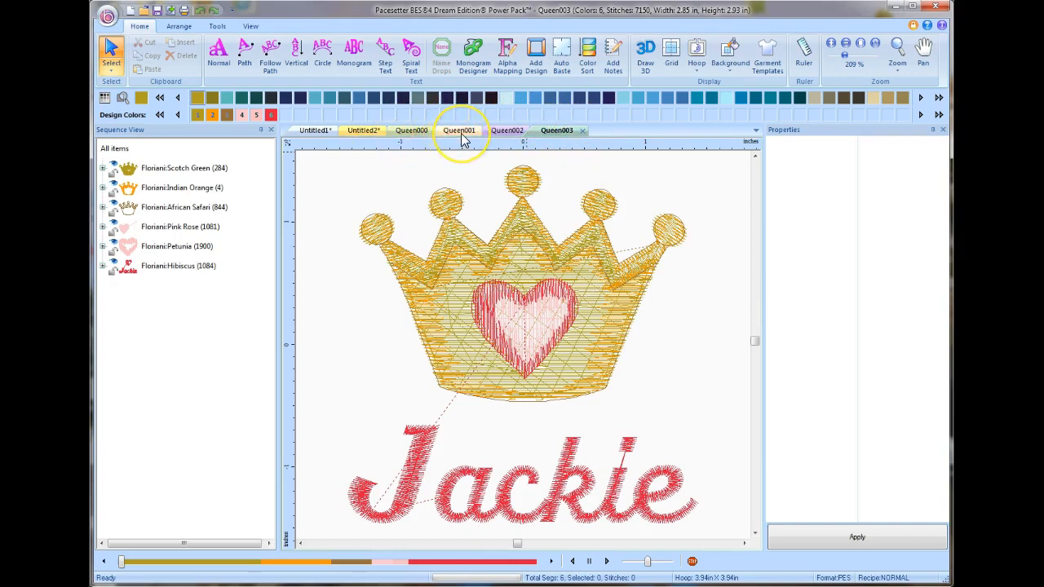
pyautogui.click(362, 130)
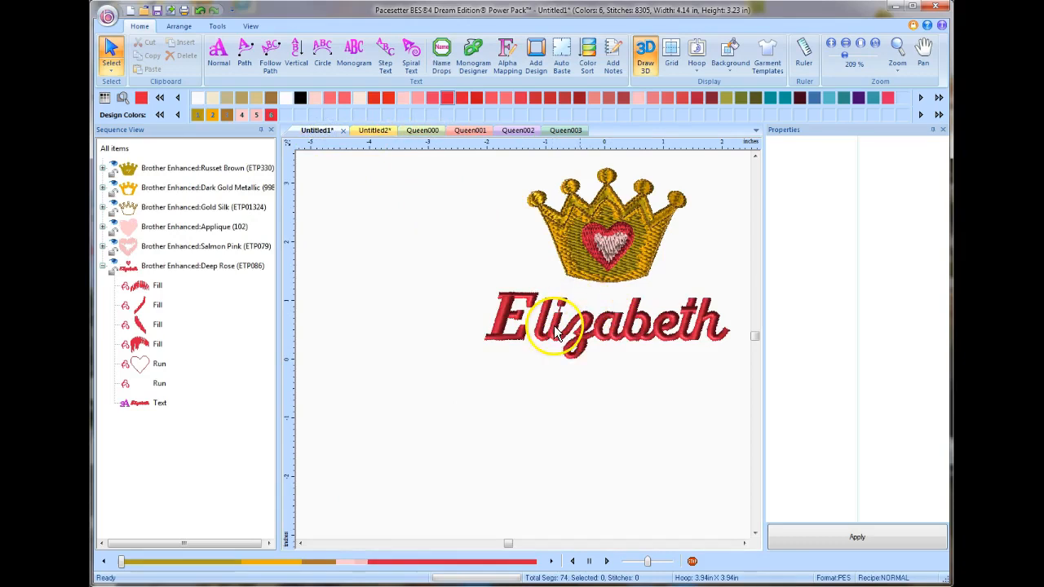
pyautogui.moveTo(606, 329)
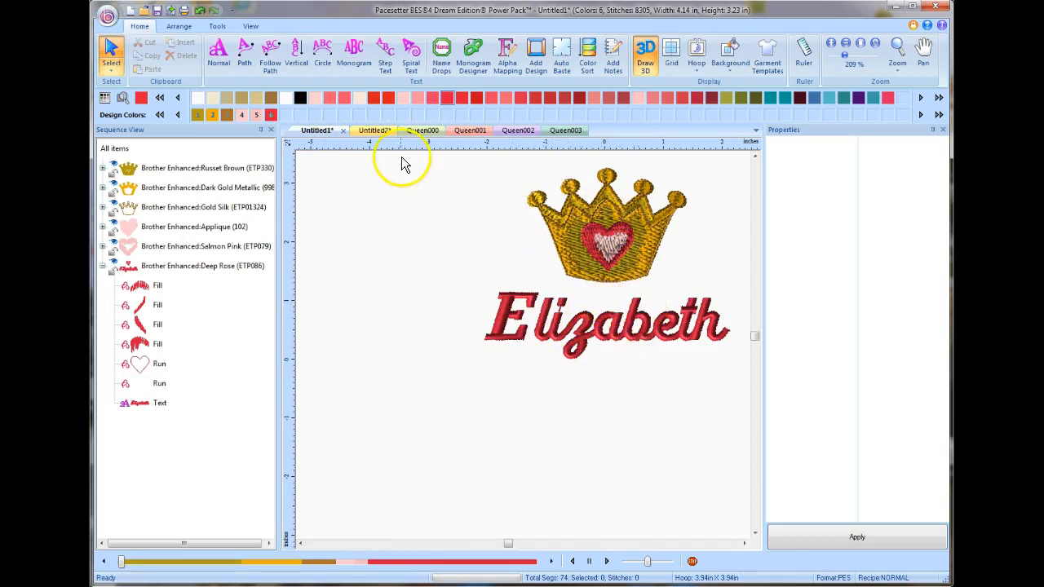
# Show the Red Hat Quilters logo in Draw 3D stitches and select its Red Hat lettering.
pyautogui.click(366, 130)
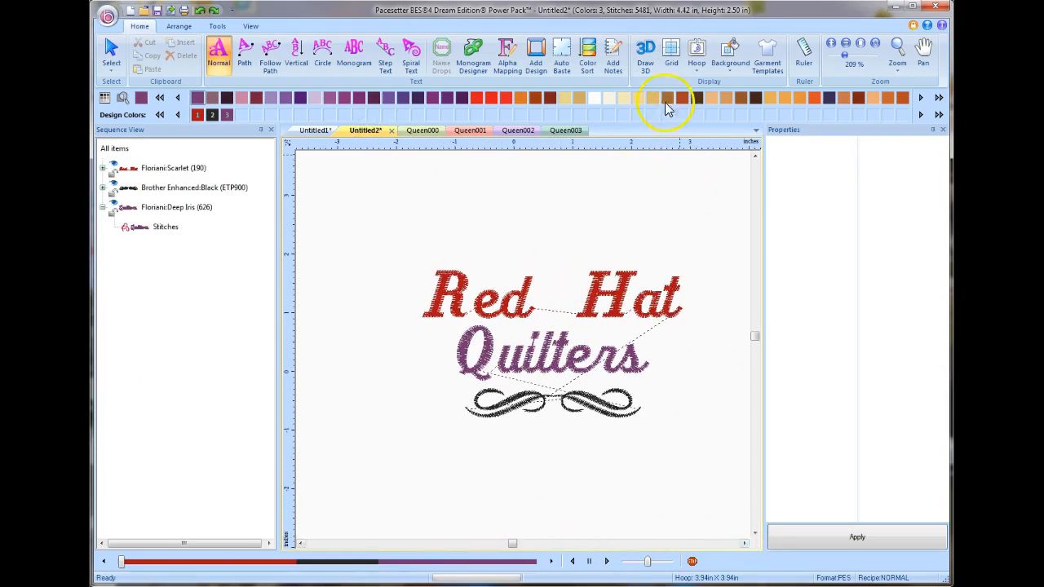
pyautogui.click(644, 51)
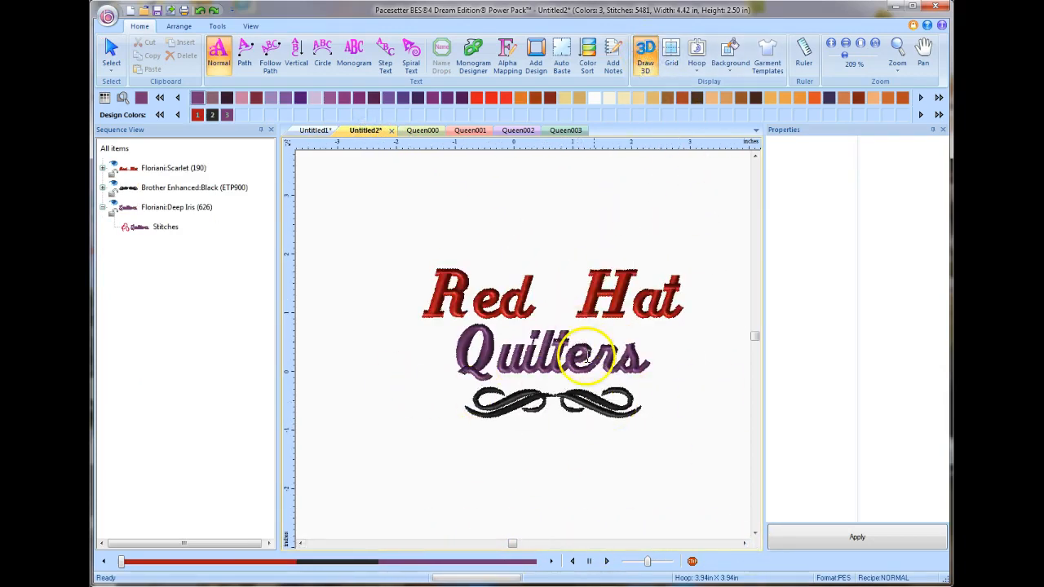
pyautogui.moveTo(473, 52)
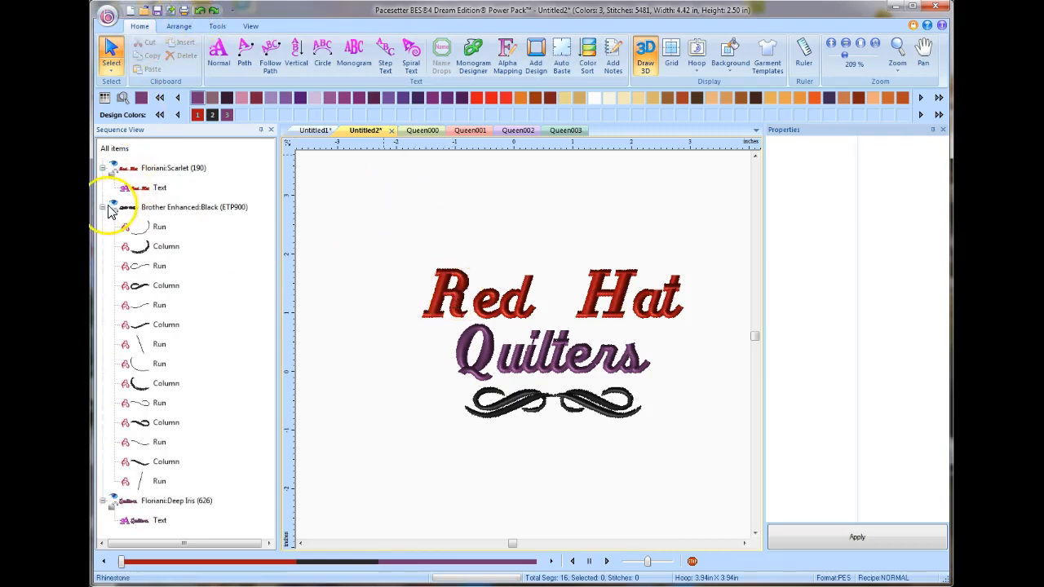
pyautogui.click(101, 206)
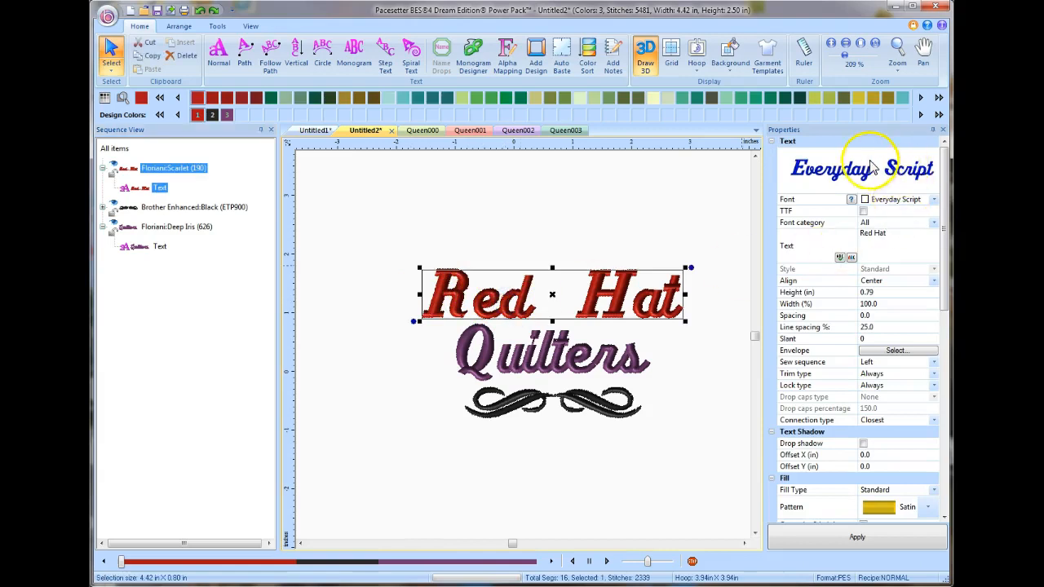
pyautogui.moveTo(264, 193)
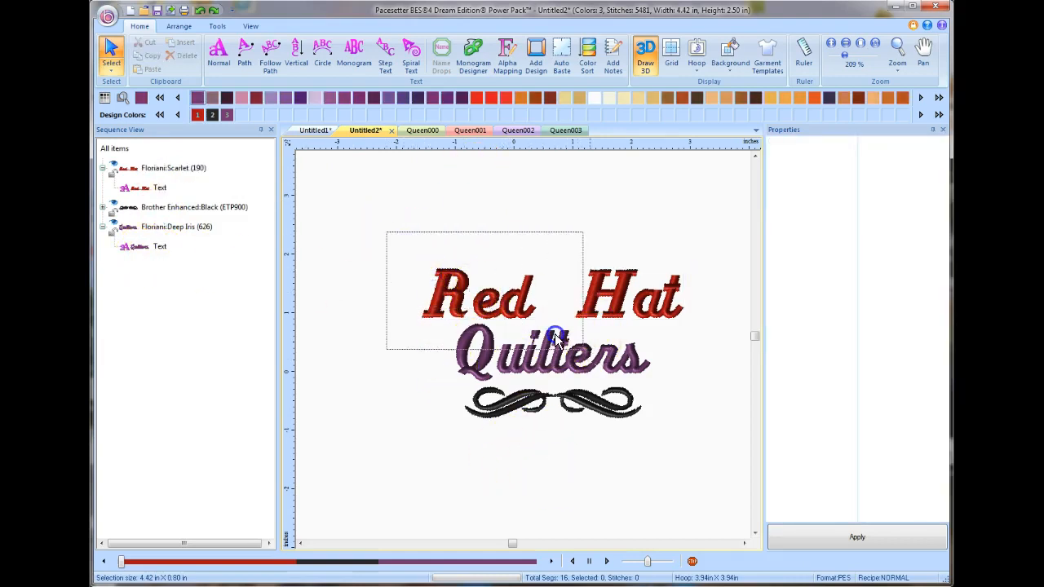
# Convert both Red Hat and Quilters text objects to plain stitches via Preserve as Stitches.
pyautogui.moveTo(554, 336); pyautogui.dragTo(703, 384)
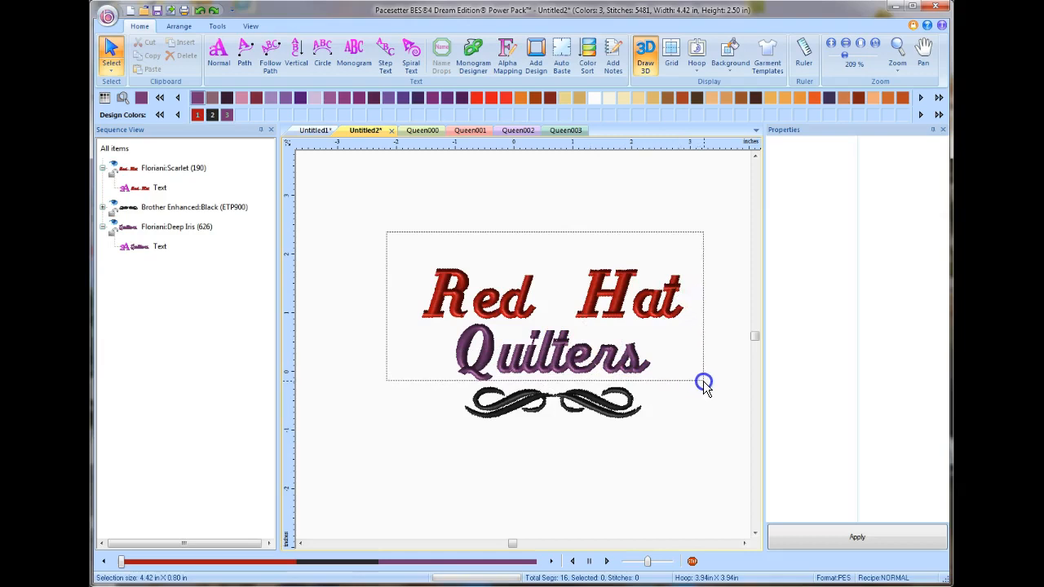
pyautogui.click(160, 188)
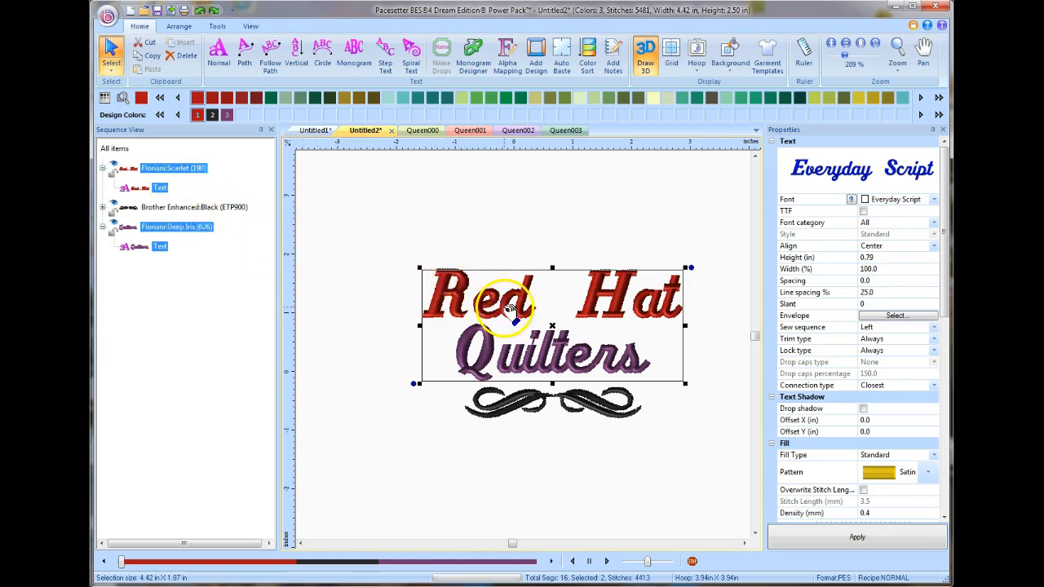
pyautogui.rightClick(508, 318)
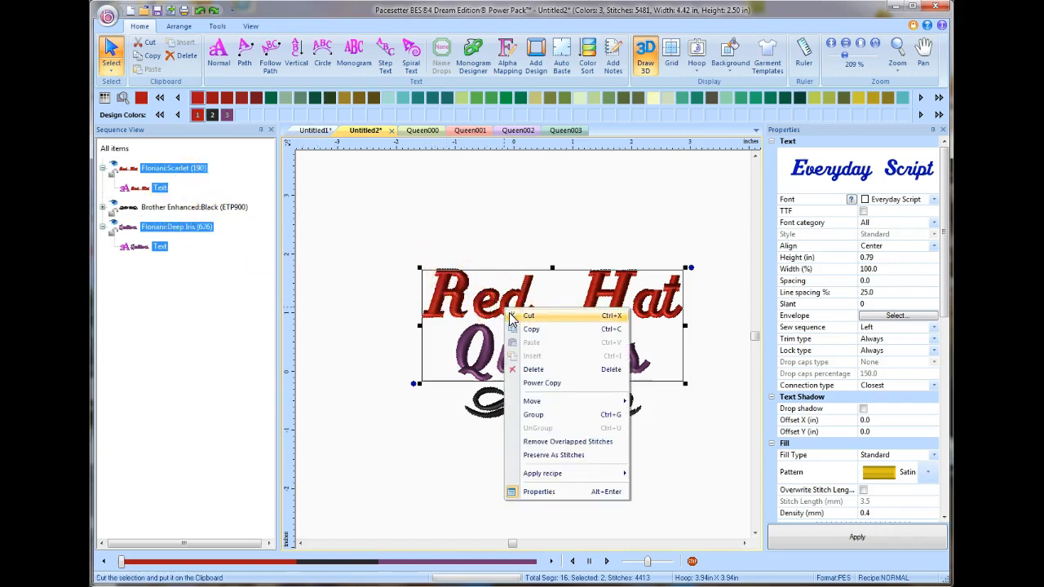
pyautogui.moveTo(544, 455)
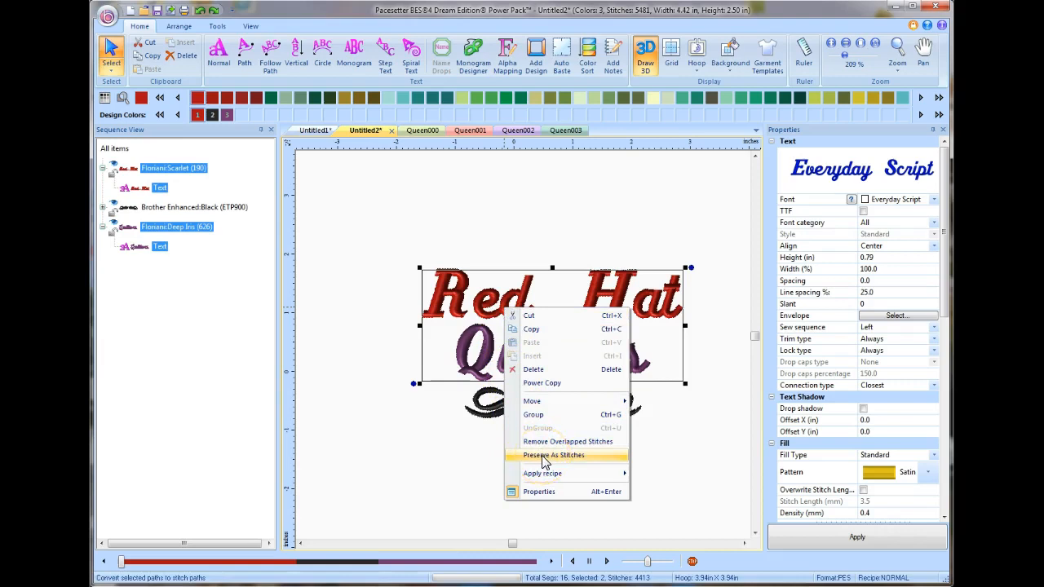
pyautogui.click(553, 455)
pyautogui.write('Jenny')
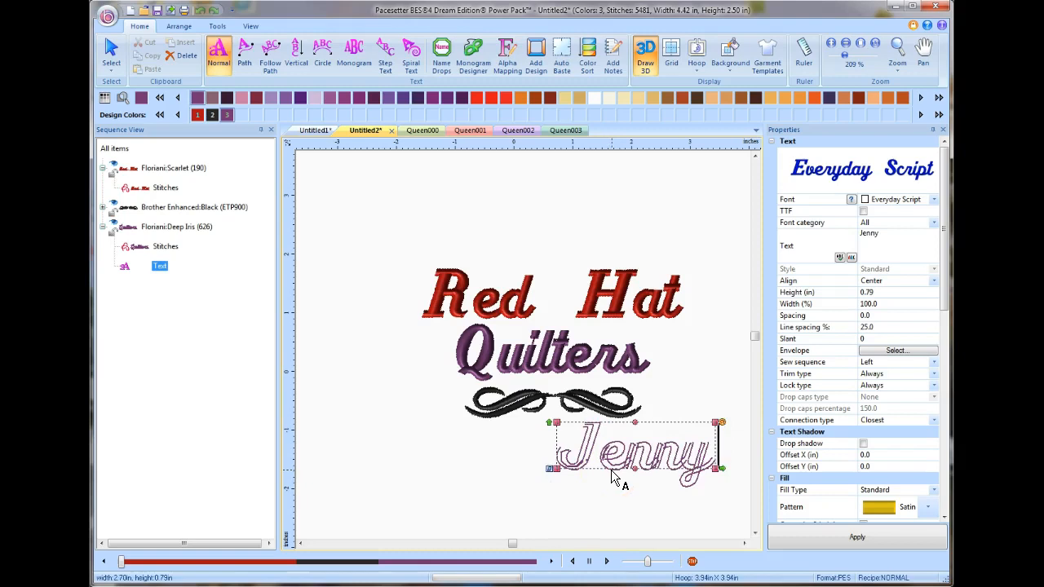
# Place the name Jenny in Everyday Script below the swirl under the logo.
pyautogui.click(856, 537)
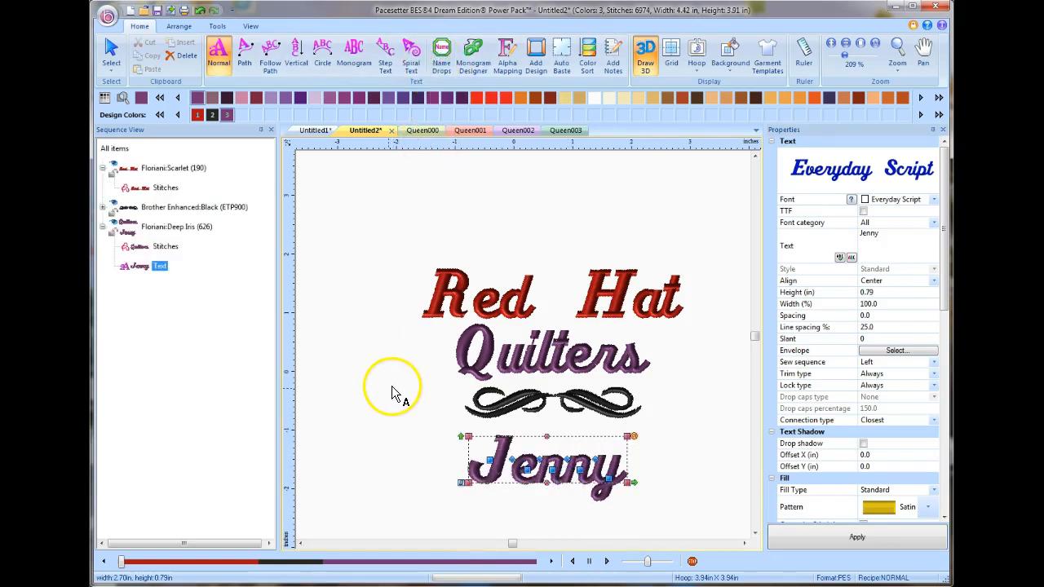
pyautogui.moveTo(427, 329)
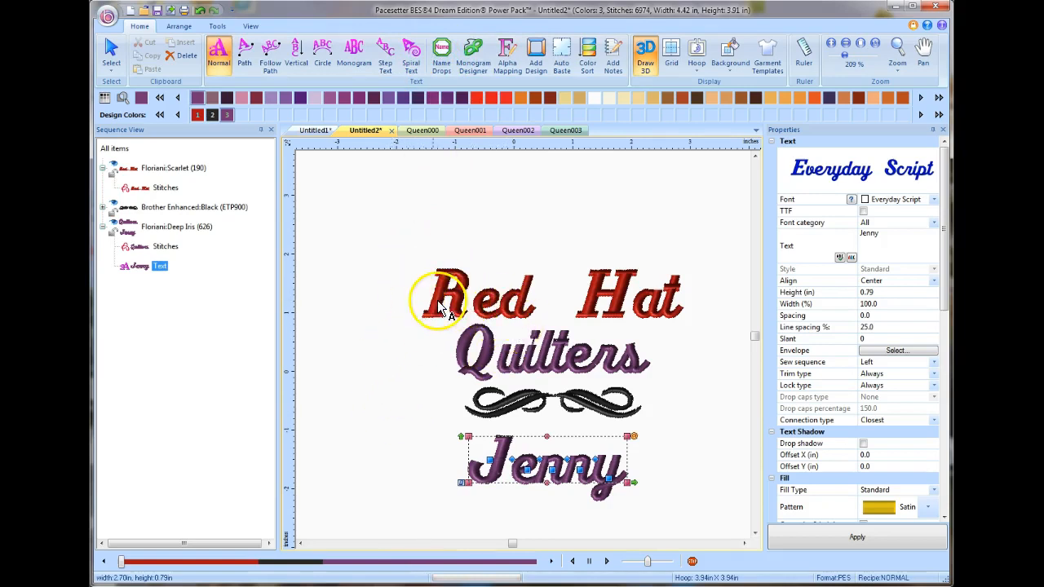
pyautogui.moveTo(371, 405)
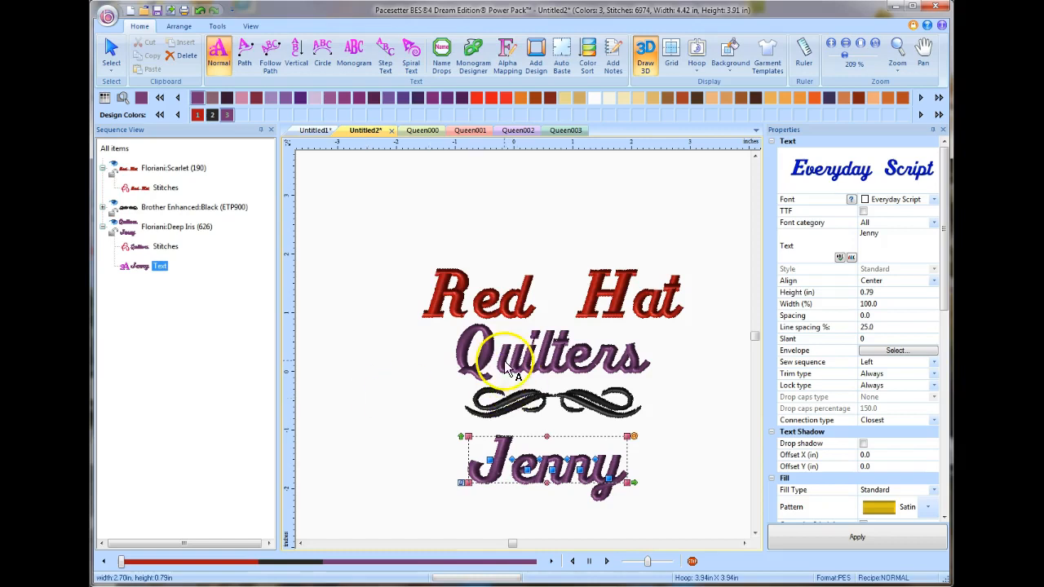
pyautogui.moveTo(665, 377)
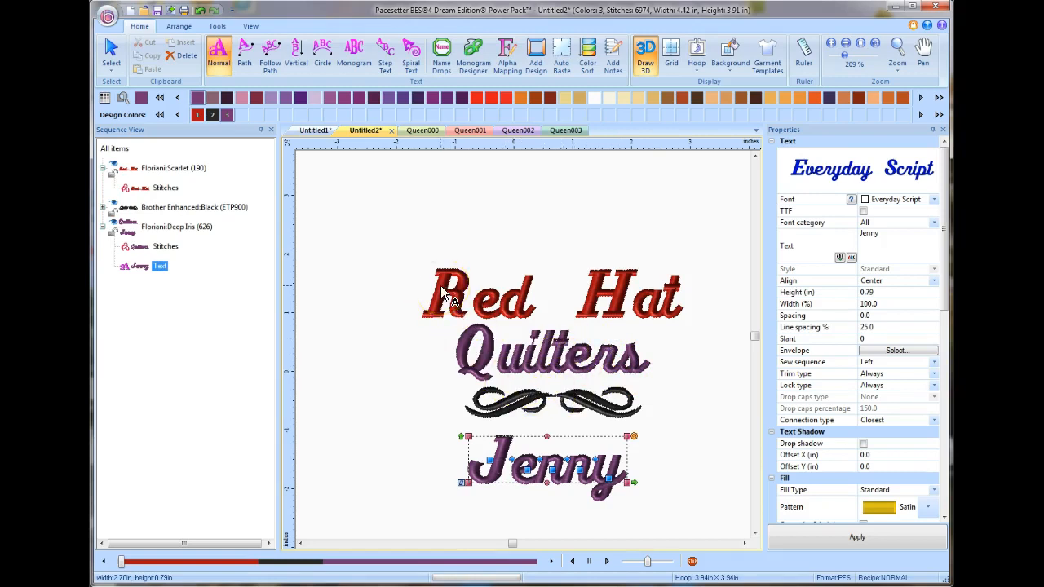
pyautogui.moveTo(619, 440)
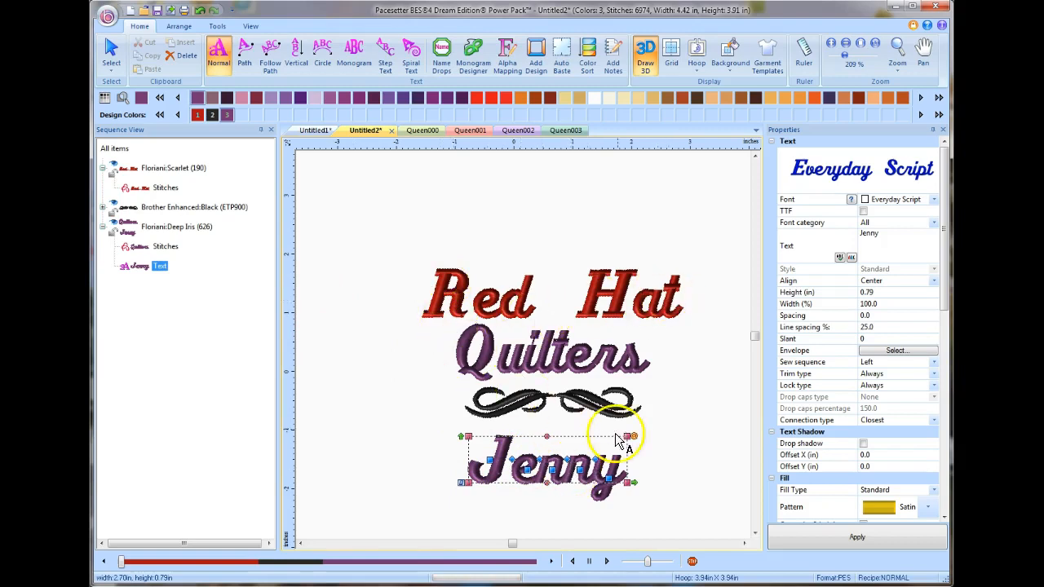